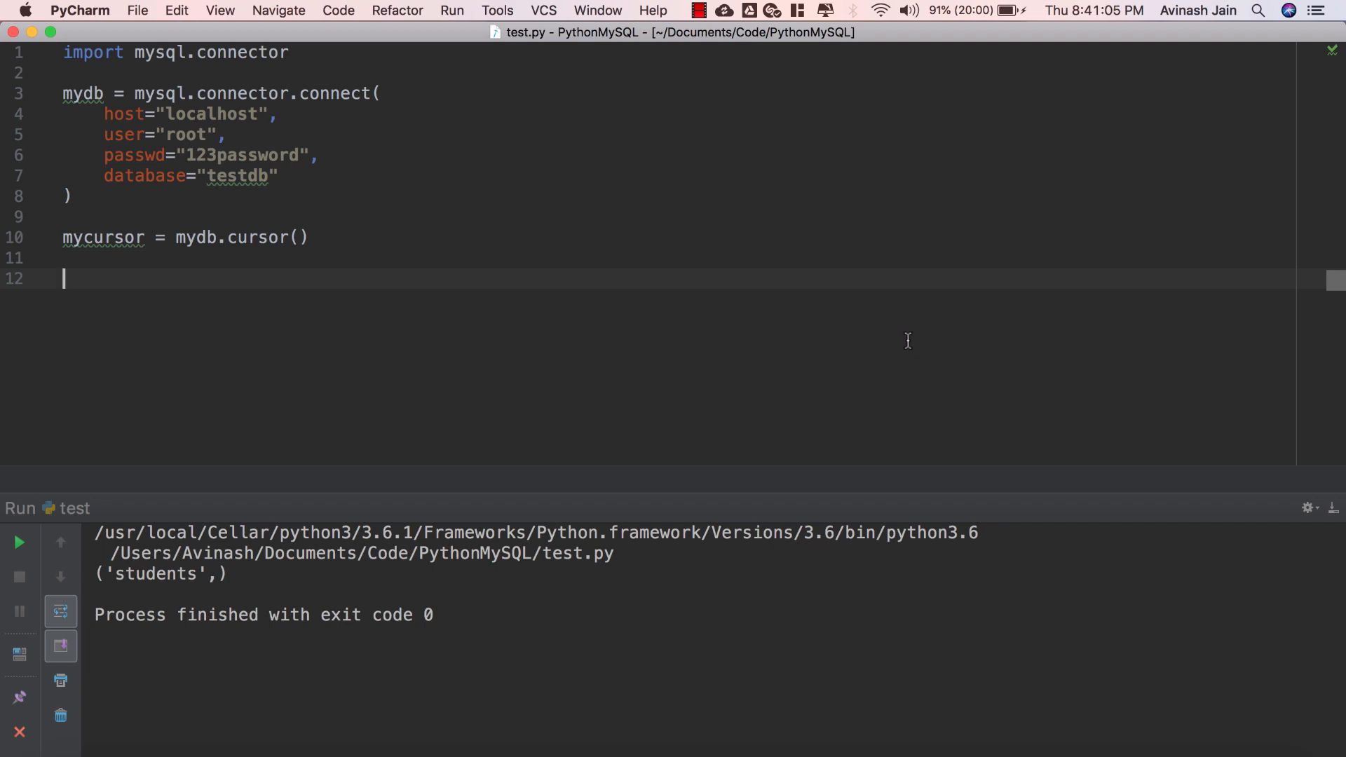
# Step: Write sqlFormula = "INSERT INTO students (name, age) VALUES (%s, %s)" on line 12
pyautogui.write('sql')
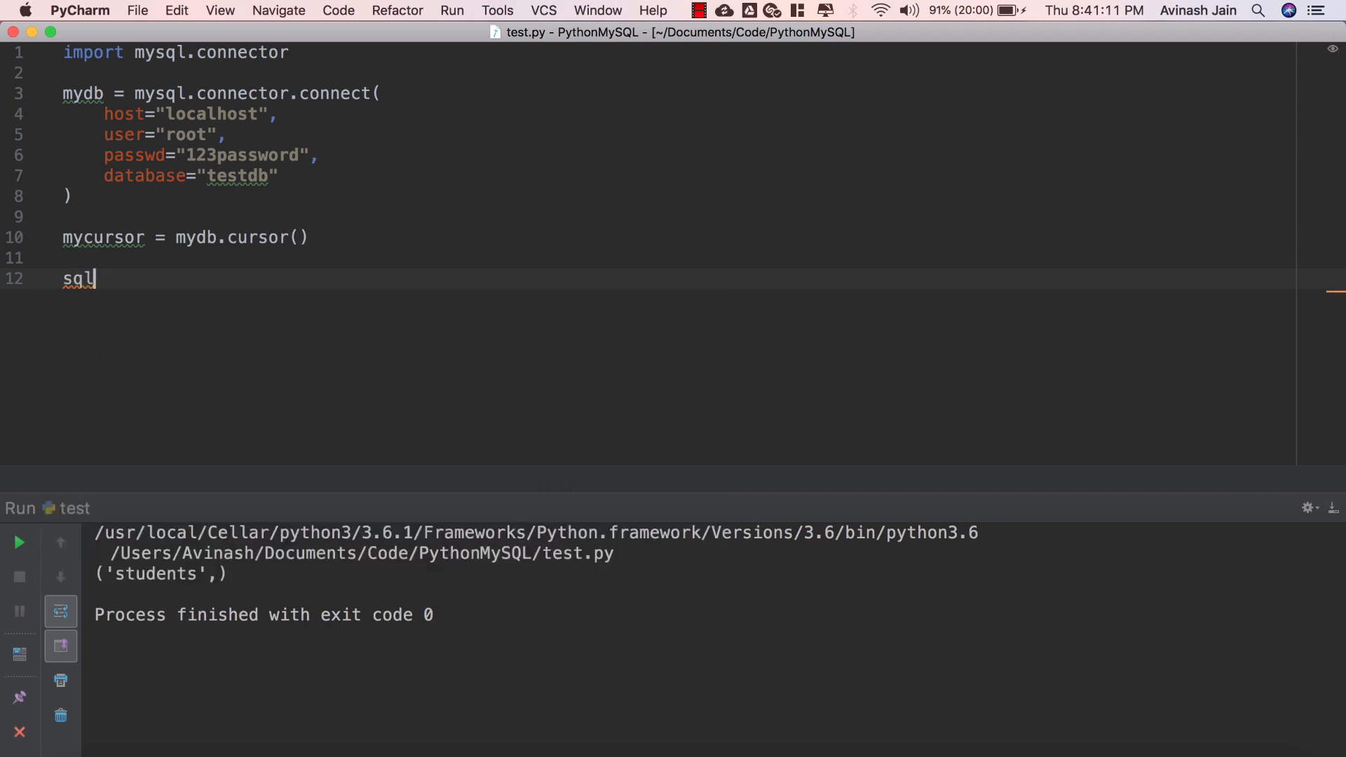
pyautogui.write('Formula =')
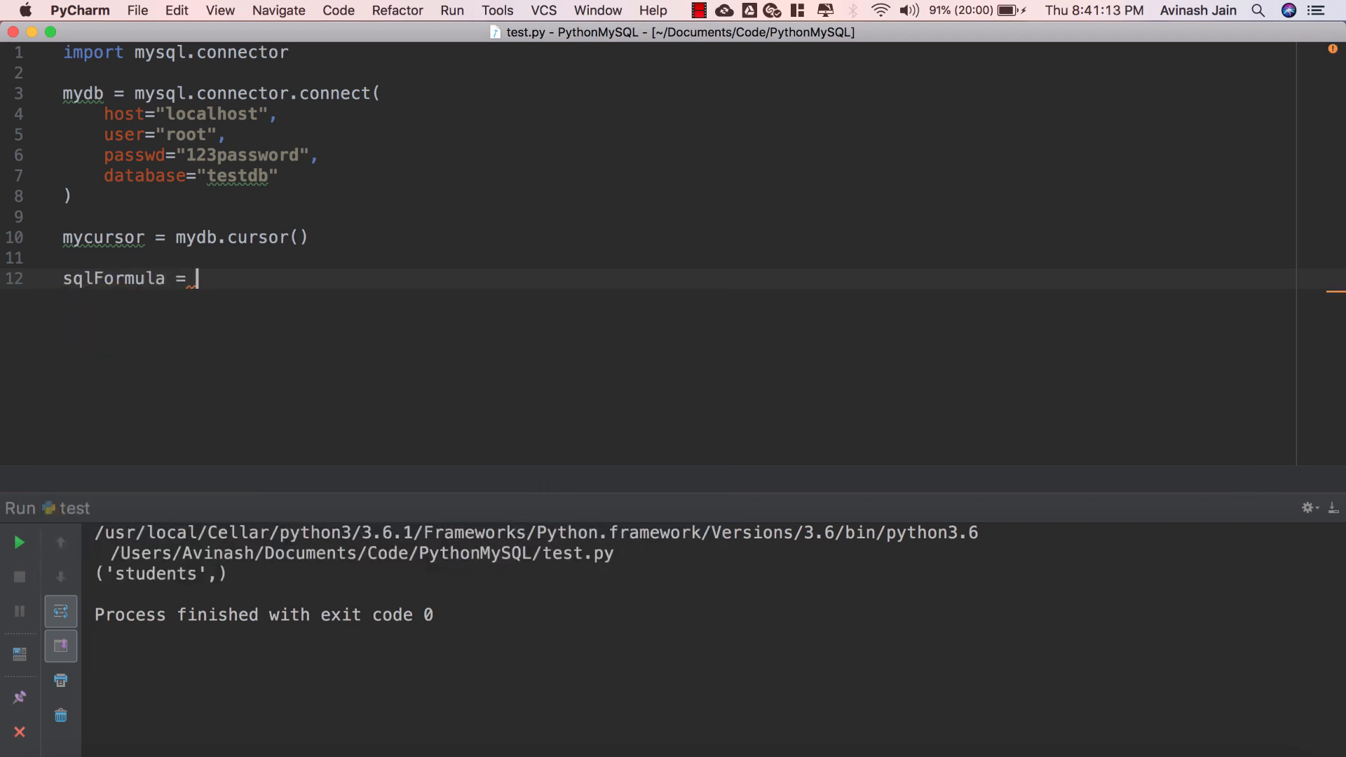
pyautogui.write('"')
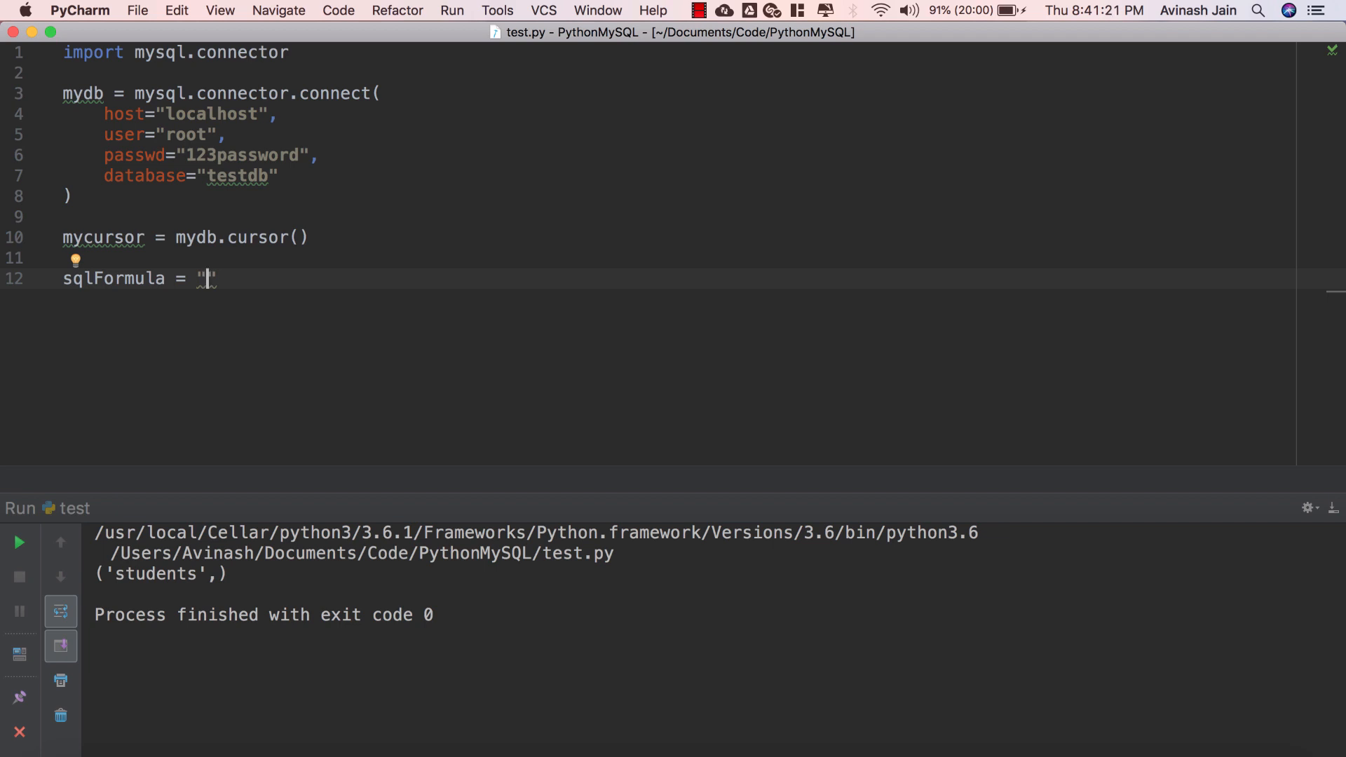
pyautogui.write('INSERT INTO')
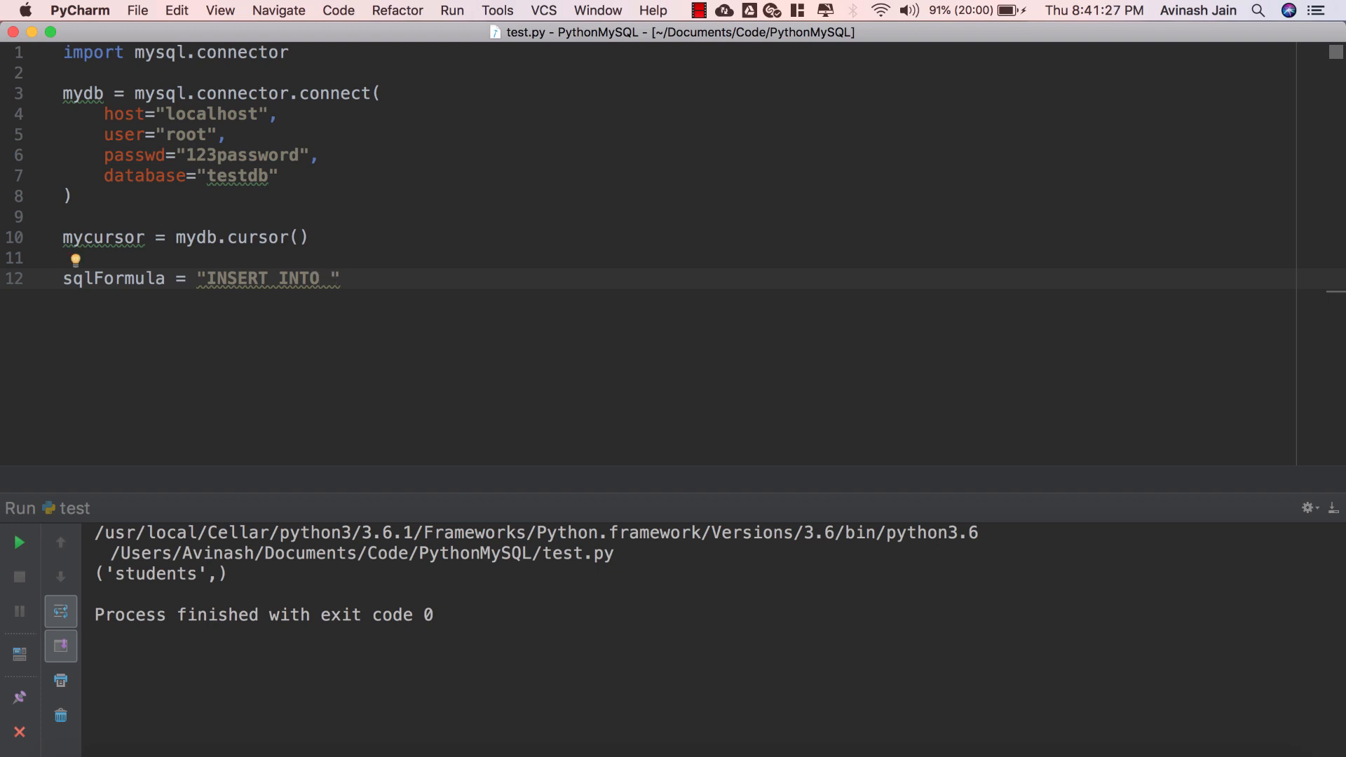
pyautogui.write('students')
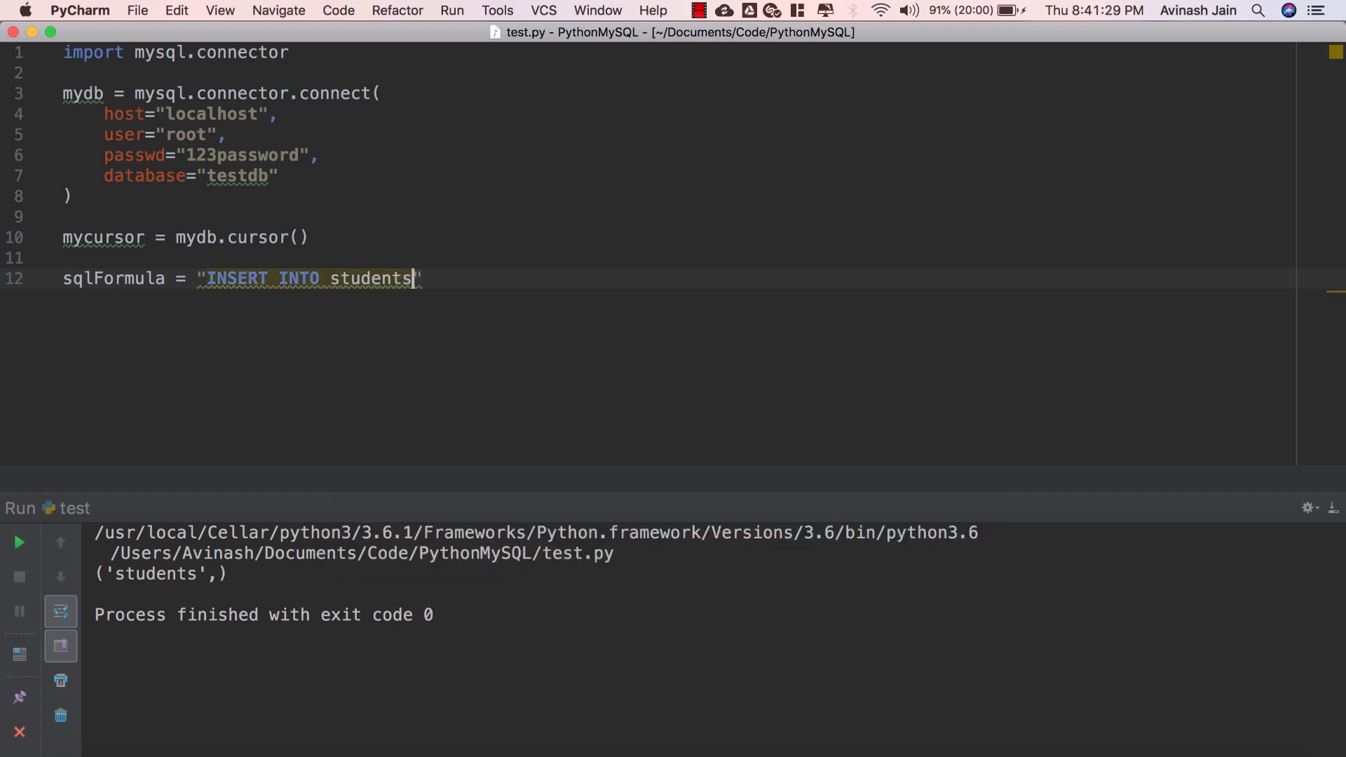
pyautogui.write('(')
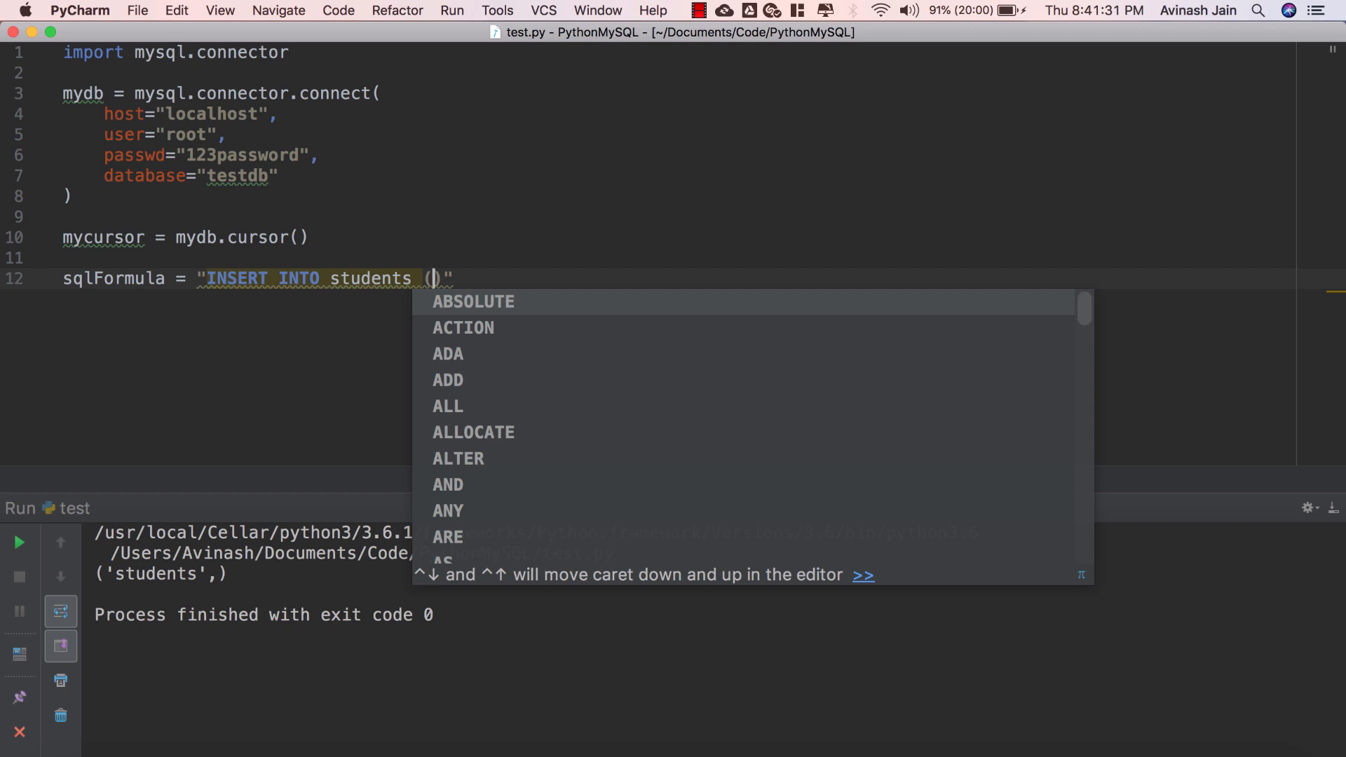
pyautogui.write('nam')
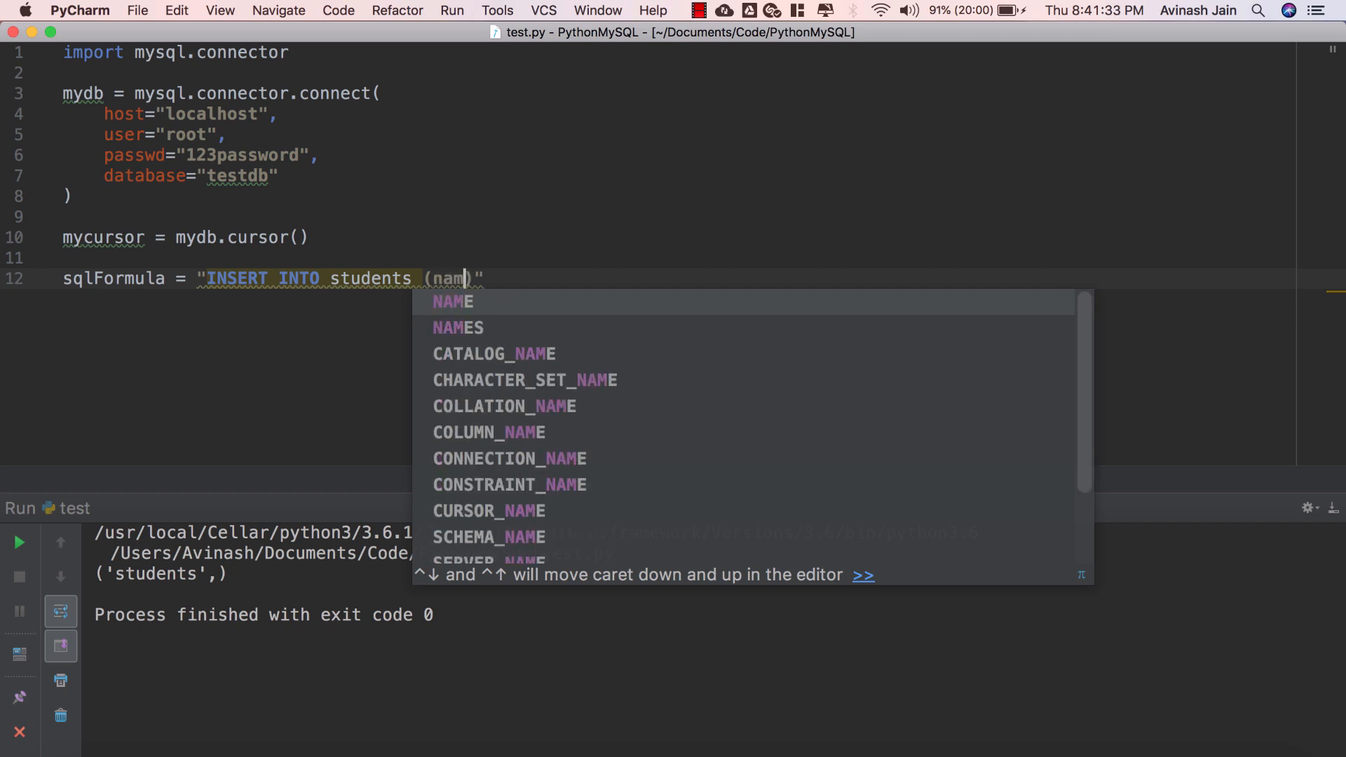
pyautogui.write('e, age')
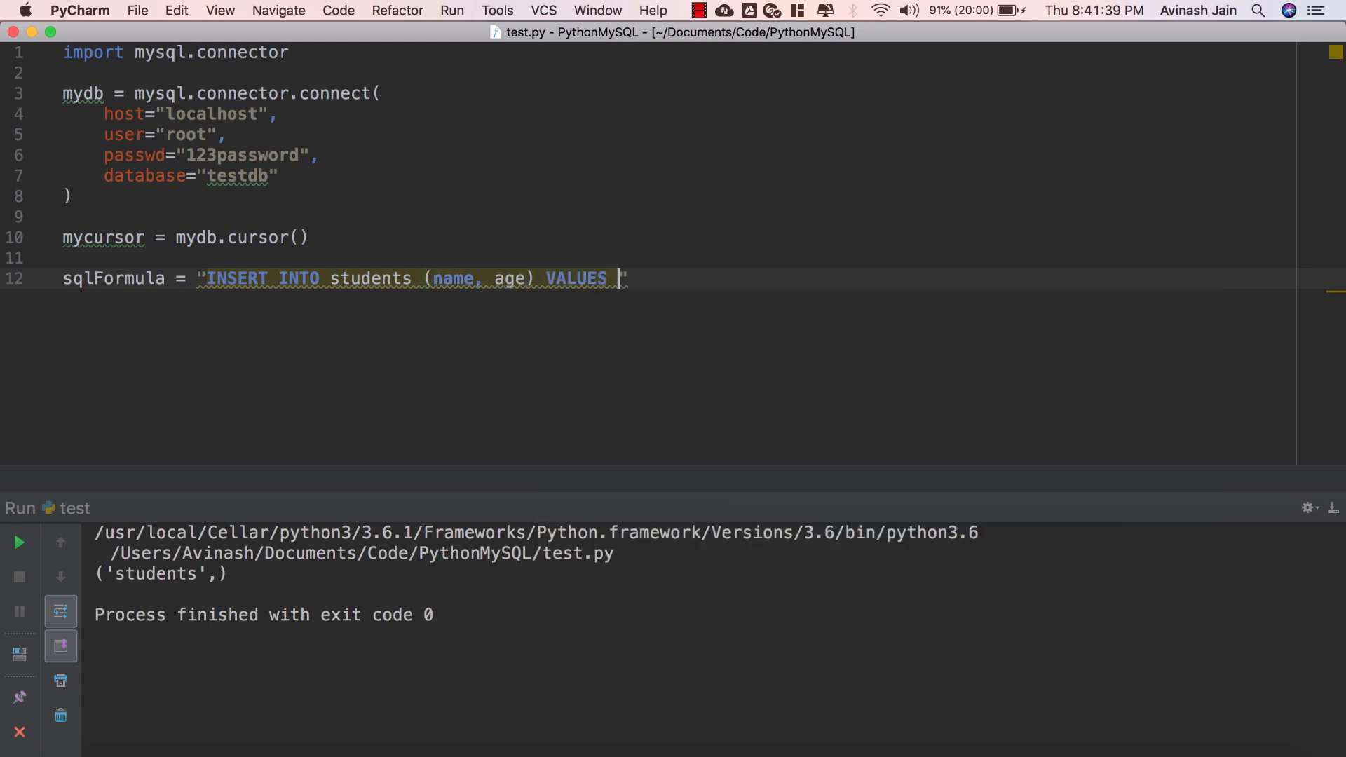
pyautogui.write('()')
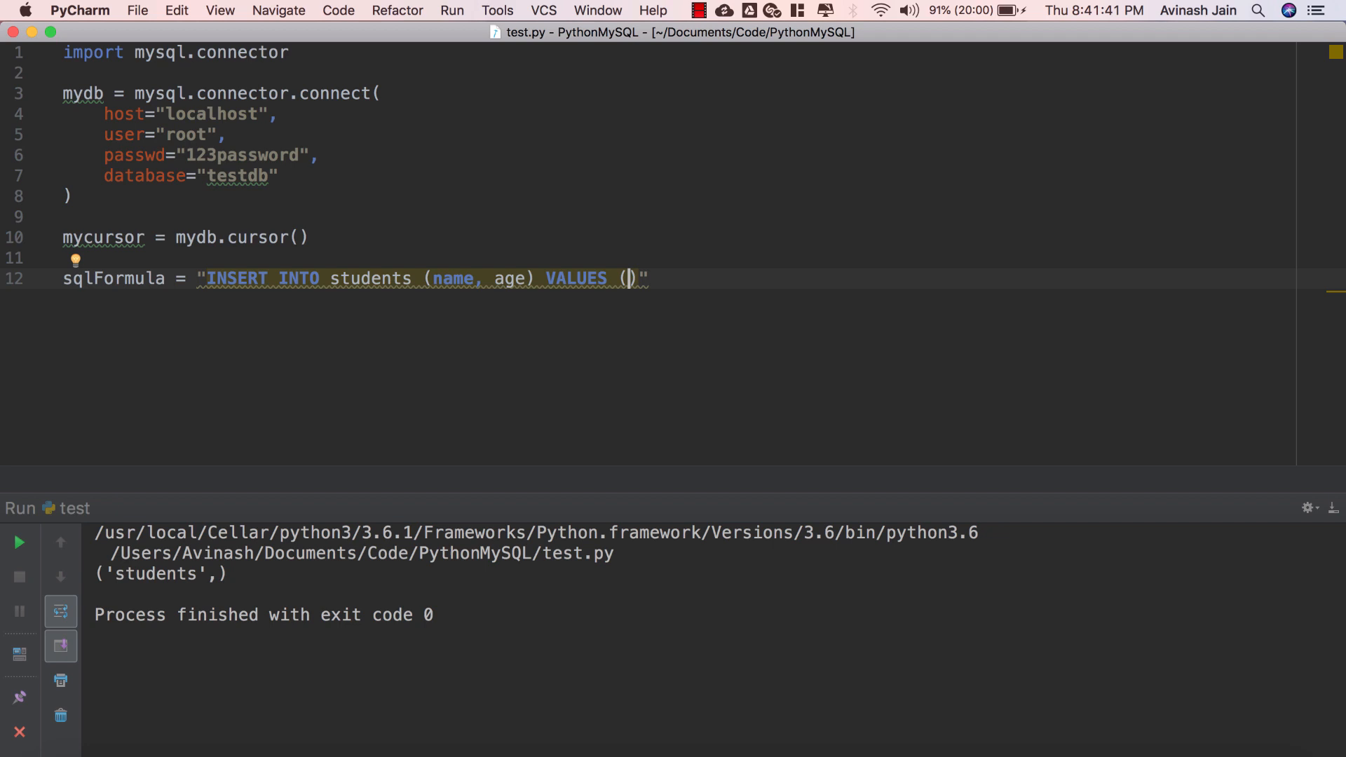
pyautogui.write('%s')
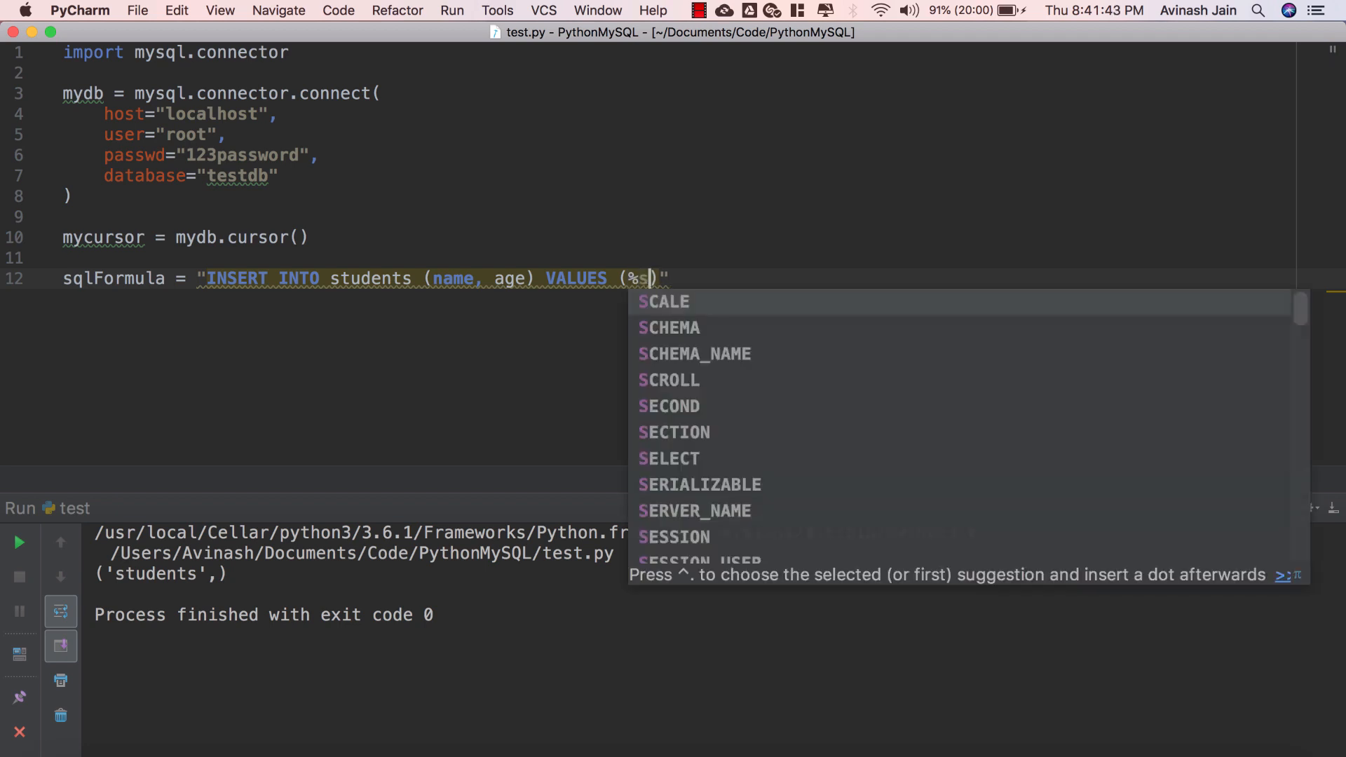
pyautogui.write(', %s')
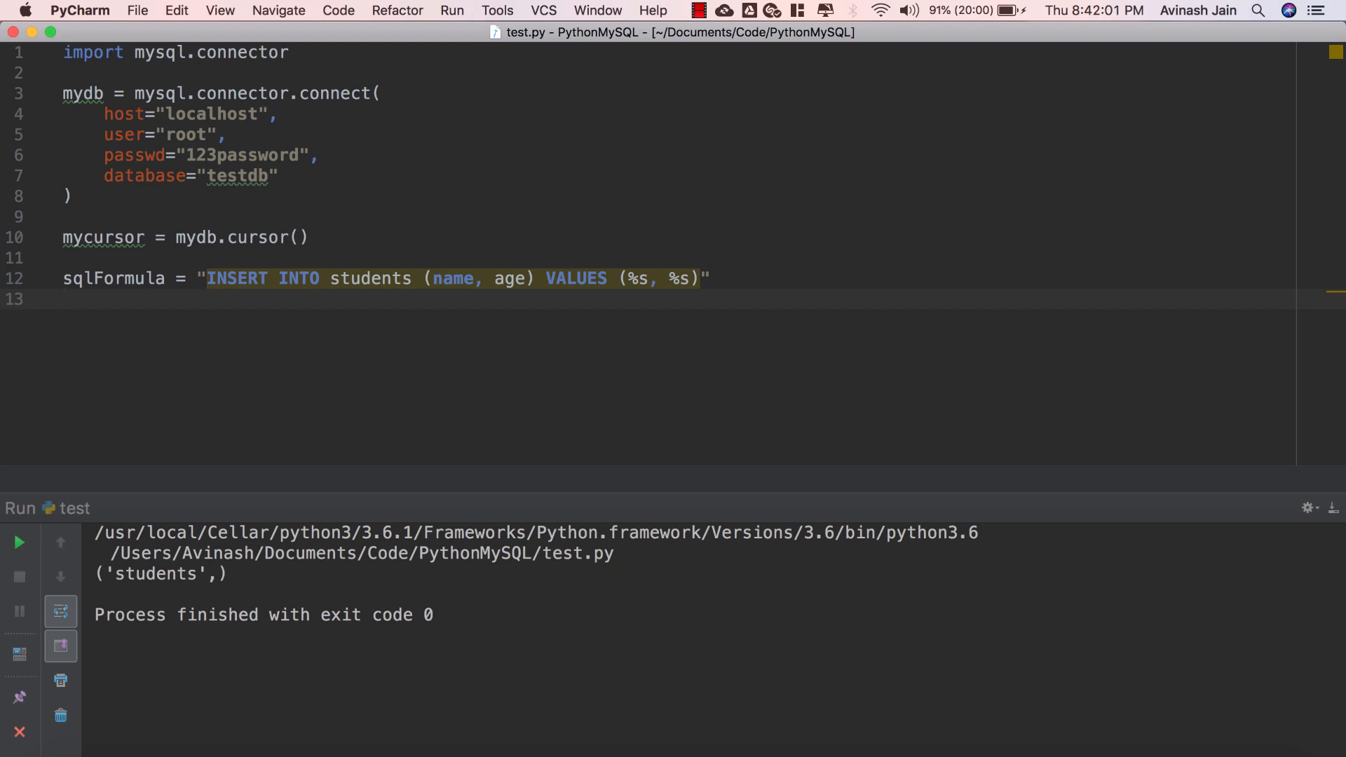
pyautogui.click(65, 298)
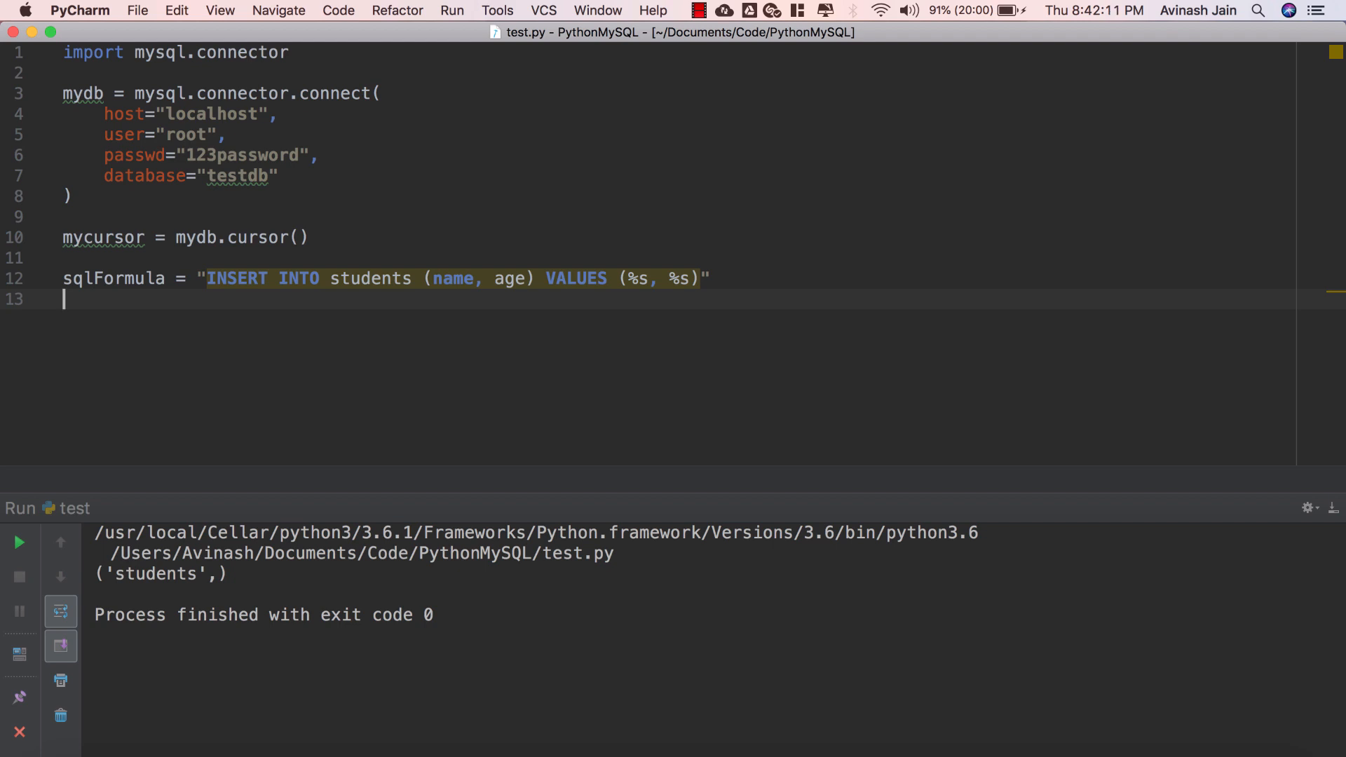
# Step: Add student1 = ("Rachel", 22) and begin the mycursor line below it
pyautogui.write('student1 = ("')
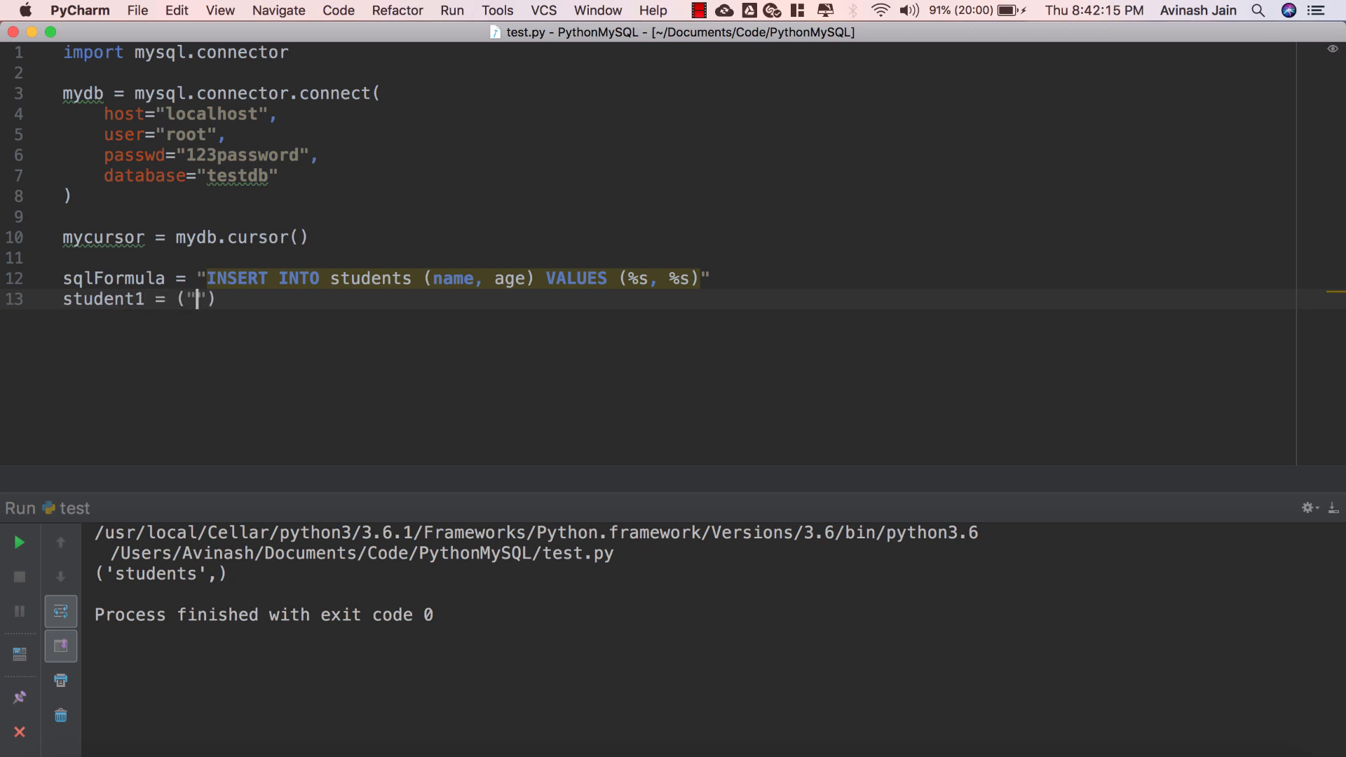
pyautogui.write('Rachel')
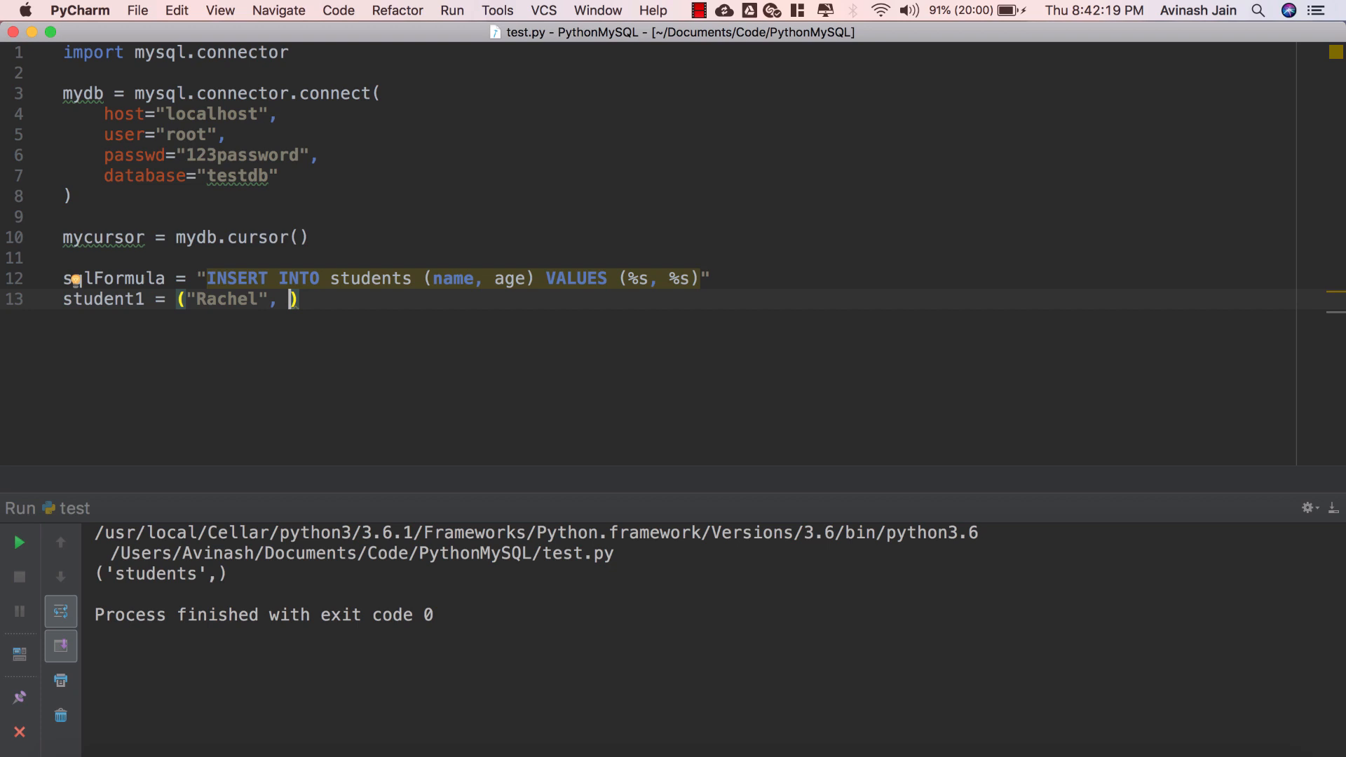
pyautogui.write('22')
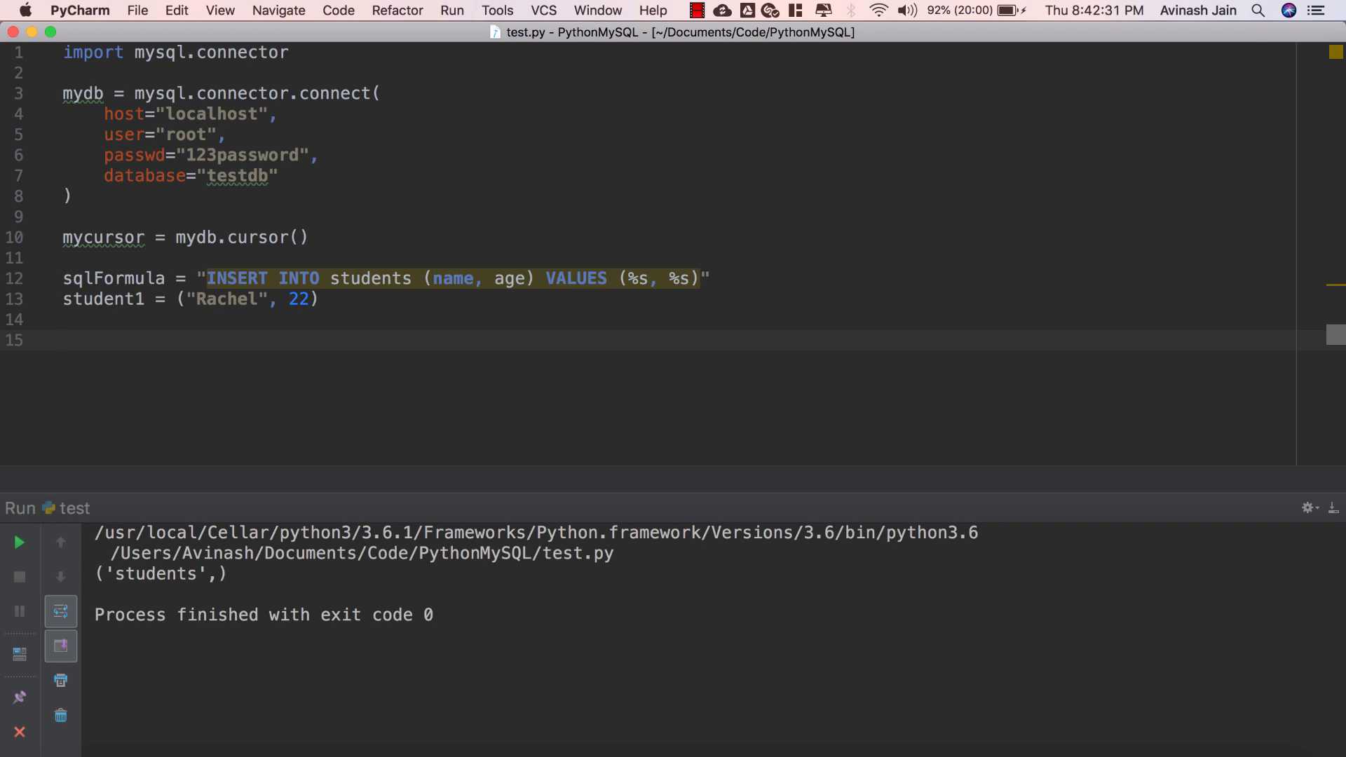
pyautogui.write('mycursor')
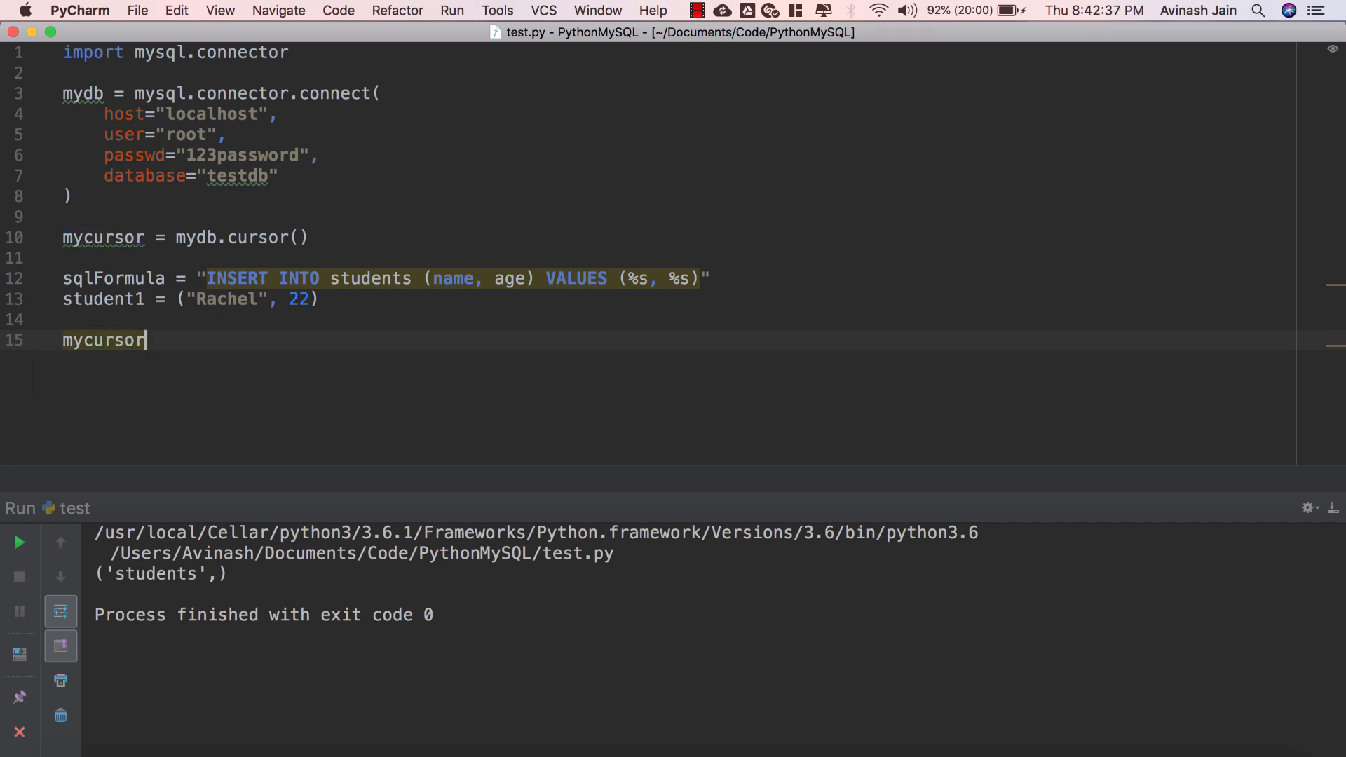
# Step: Complete line 15 as mycursor.execute(sqlFormula, student1)
pyautogui.write('.execute(')
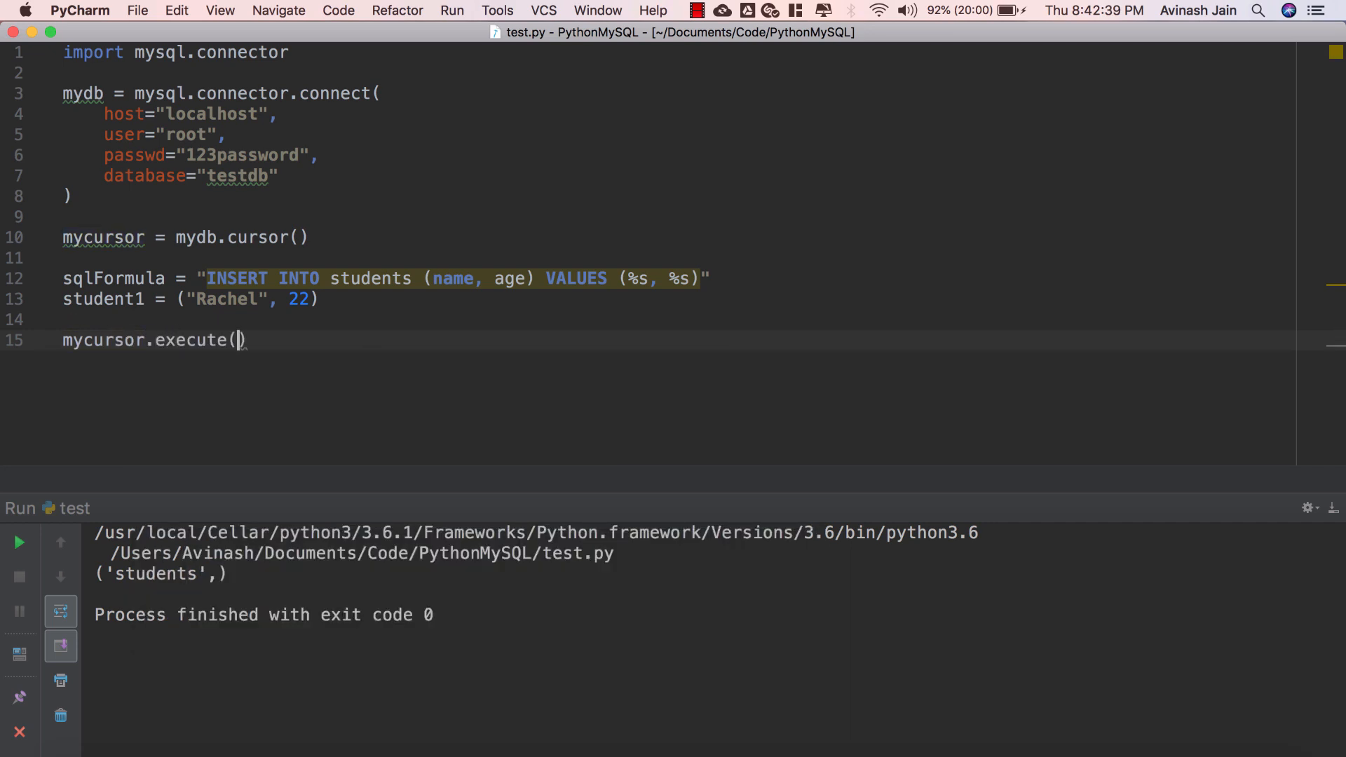
pyautogui.write('sqlFormula')
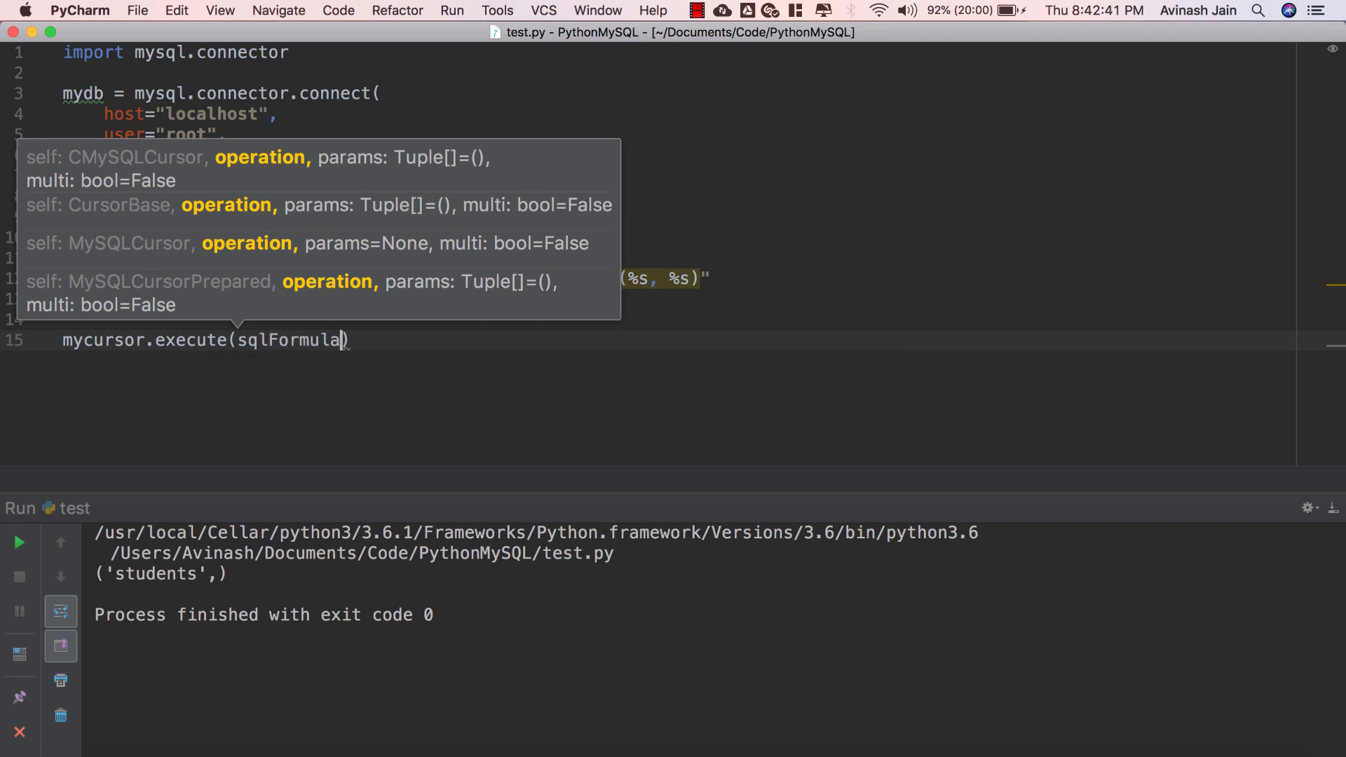
pyautogui.write(', student1')
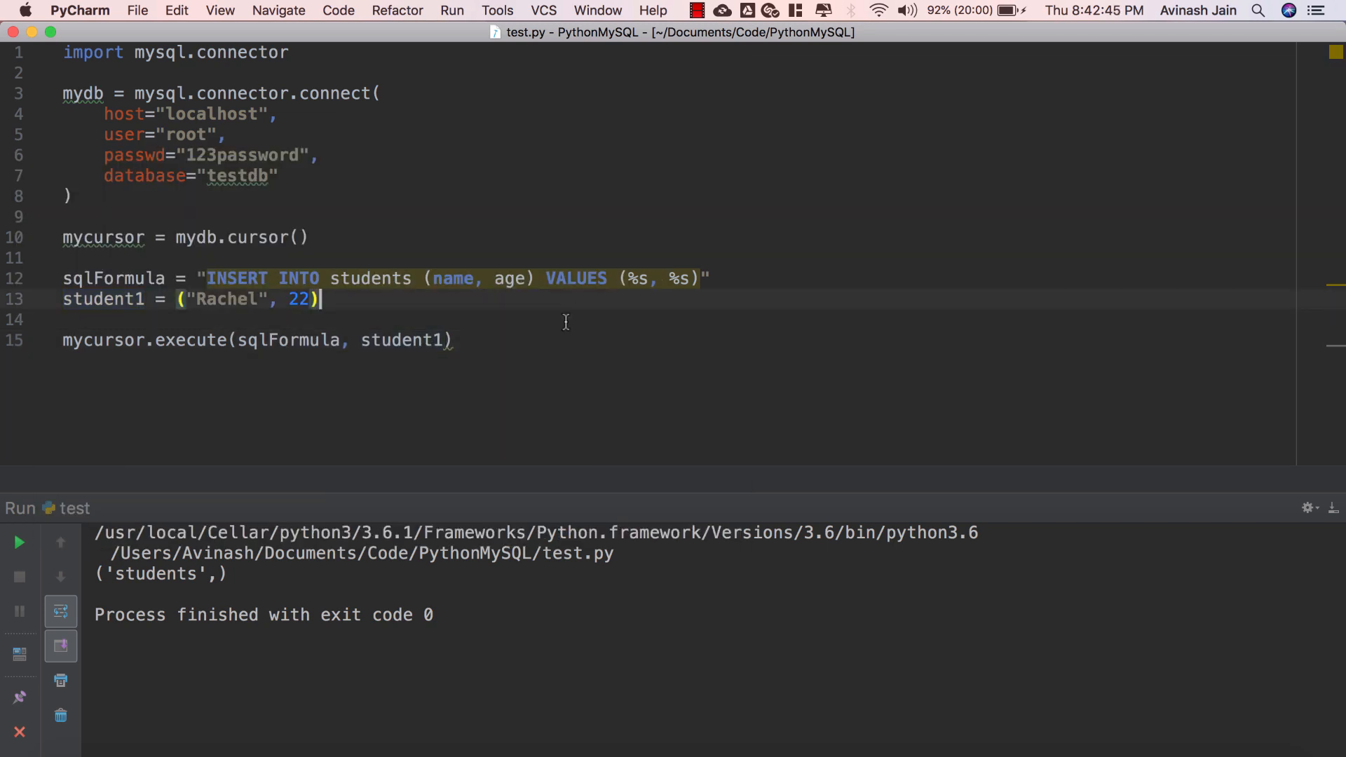
pyautogui.moveTo(547, 354)
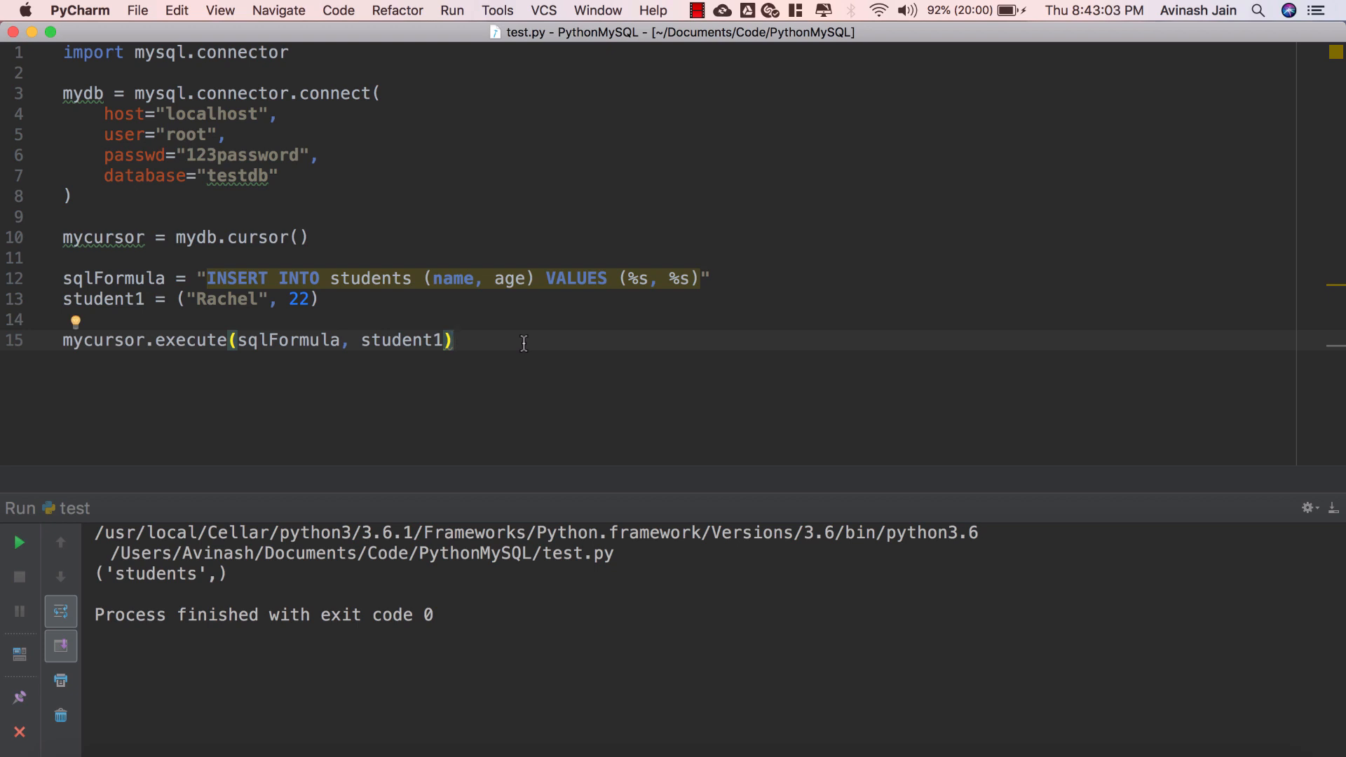
# Step: Add mydb.commit() on line 17 after the execute call
pyautogui.write('mydb.')
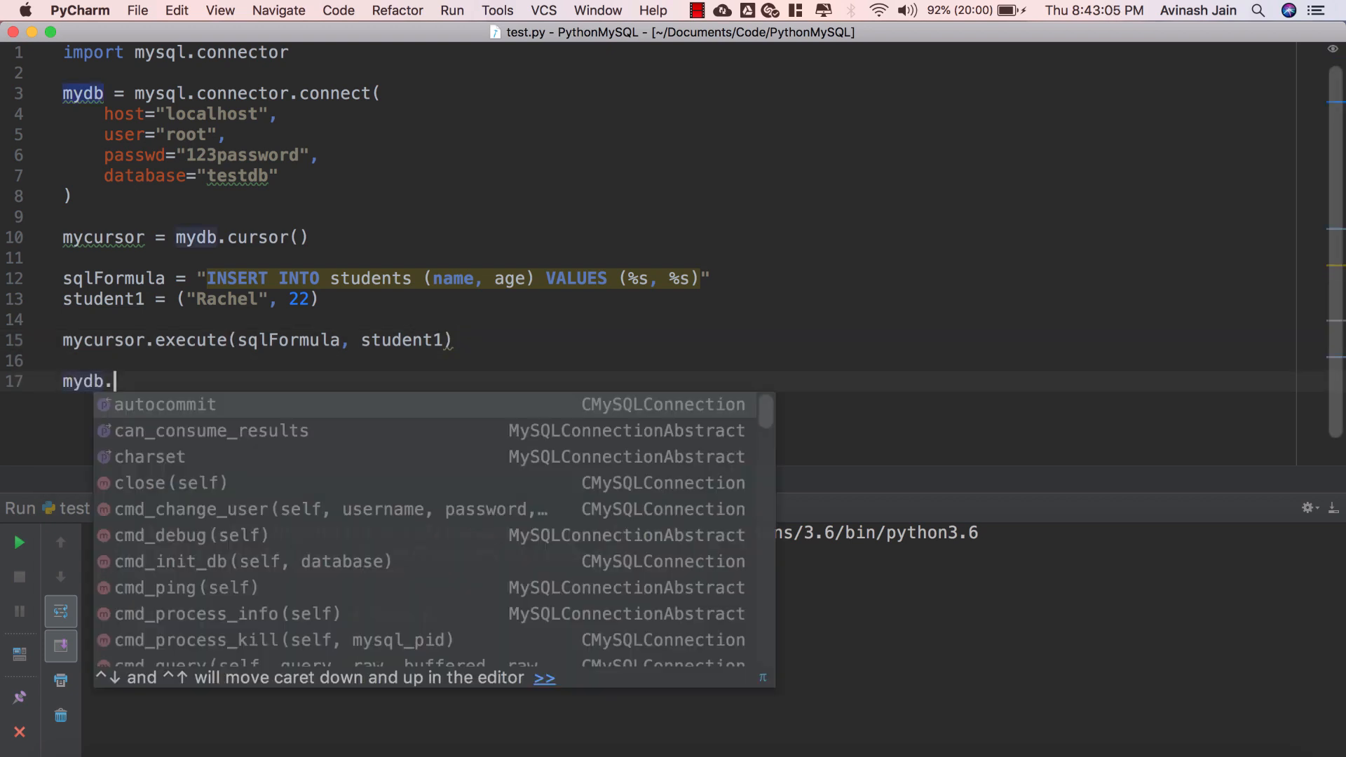
pyautogui.write('commit()')
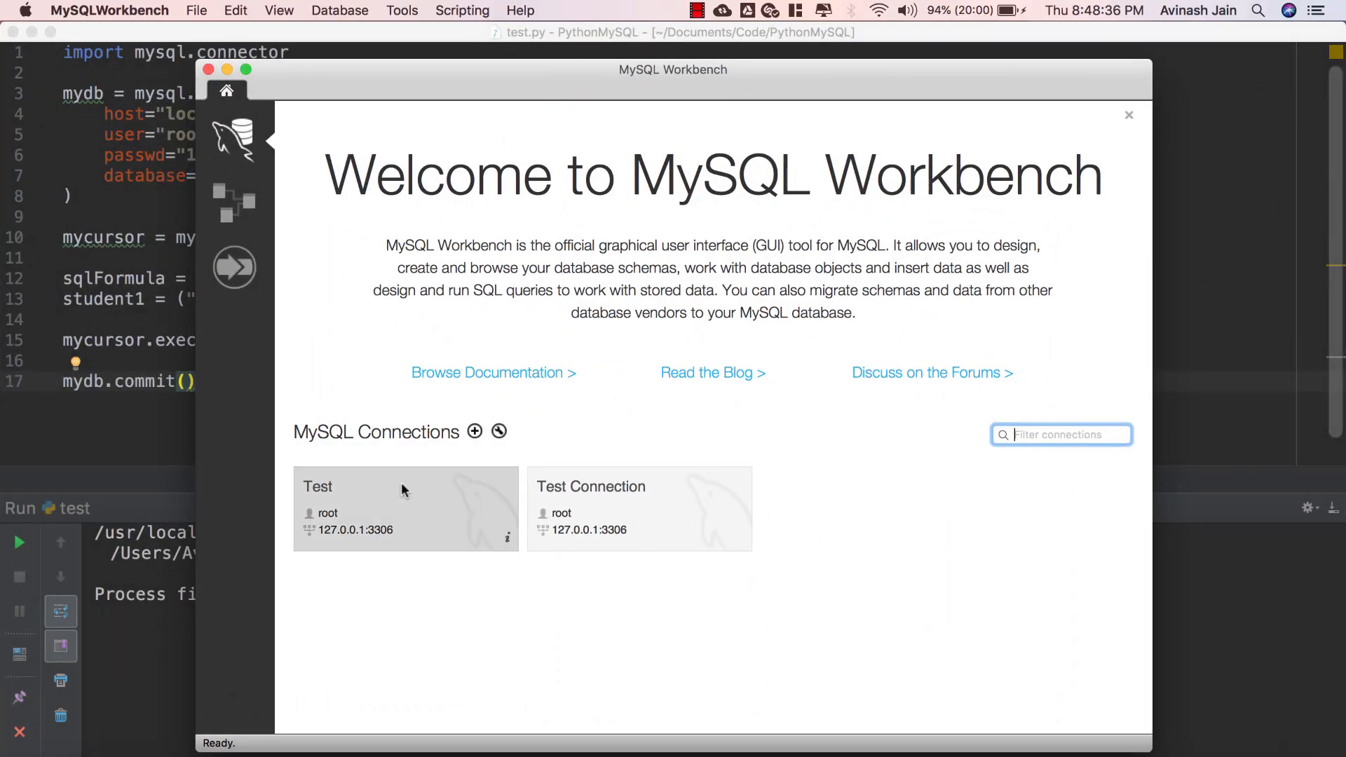
# Step: Open the Test connection, expand testdb's Tables, and start a SELECT query
pyautogui.doubleClick(404, 508)
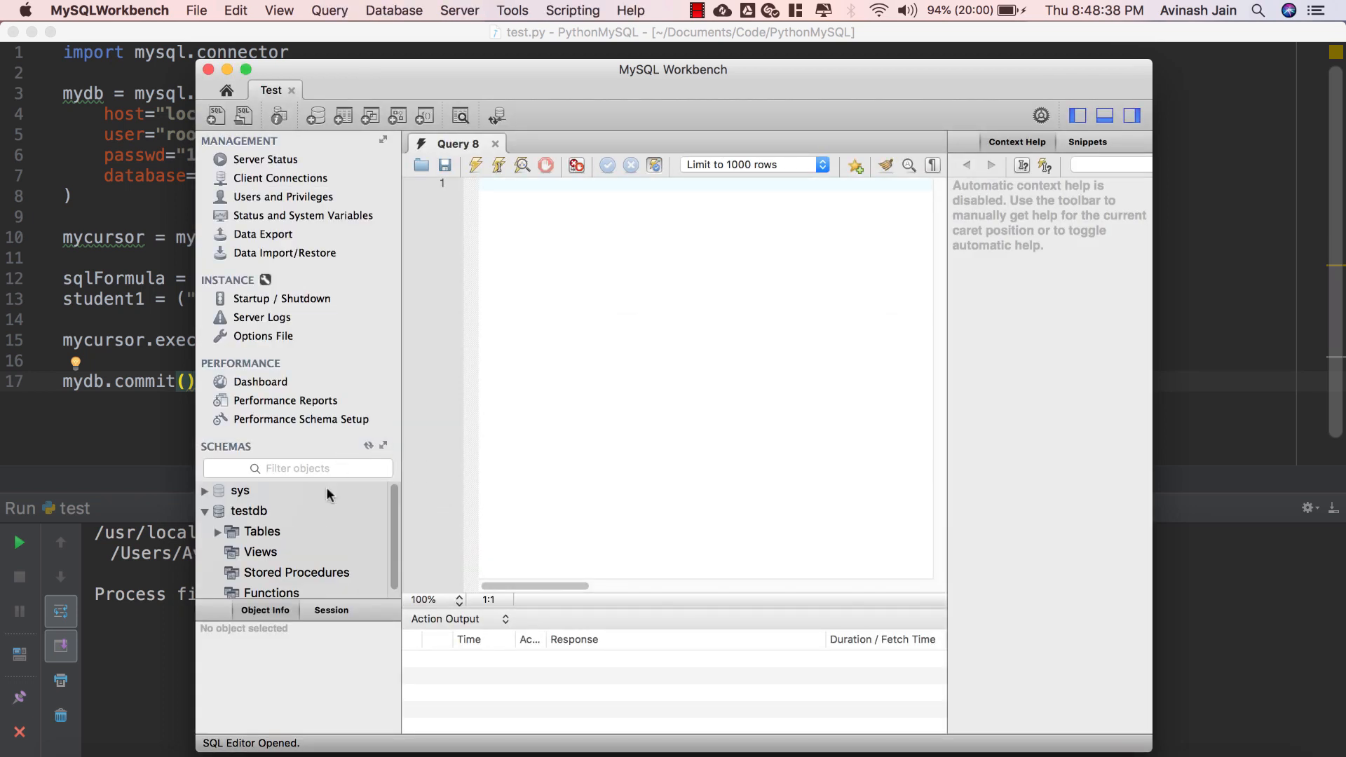
pyautogui.click(248, 509)
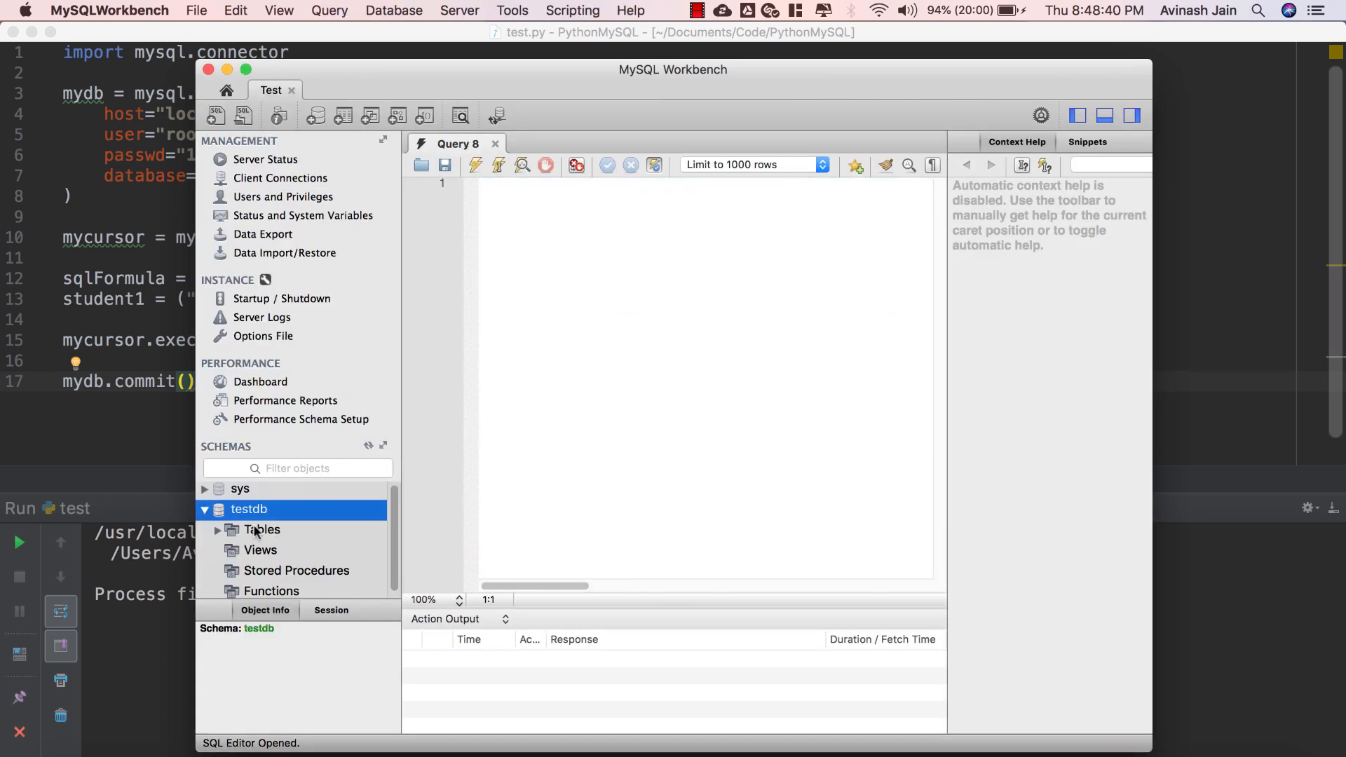
pyautogui.click(263, 530)
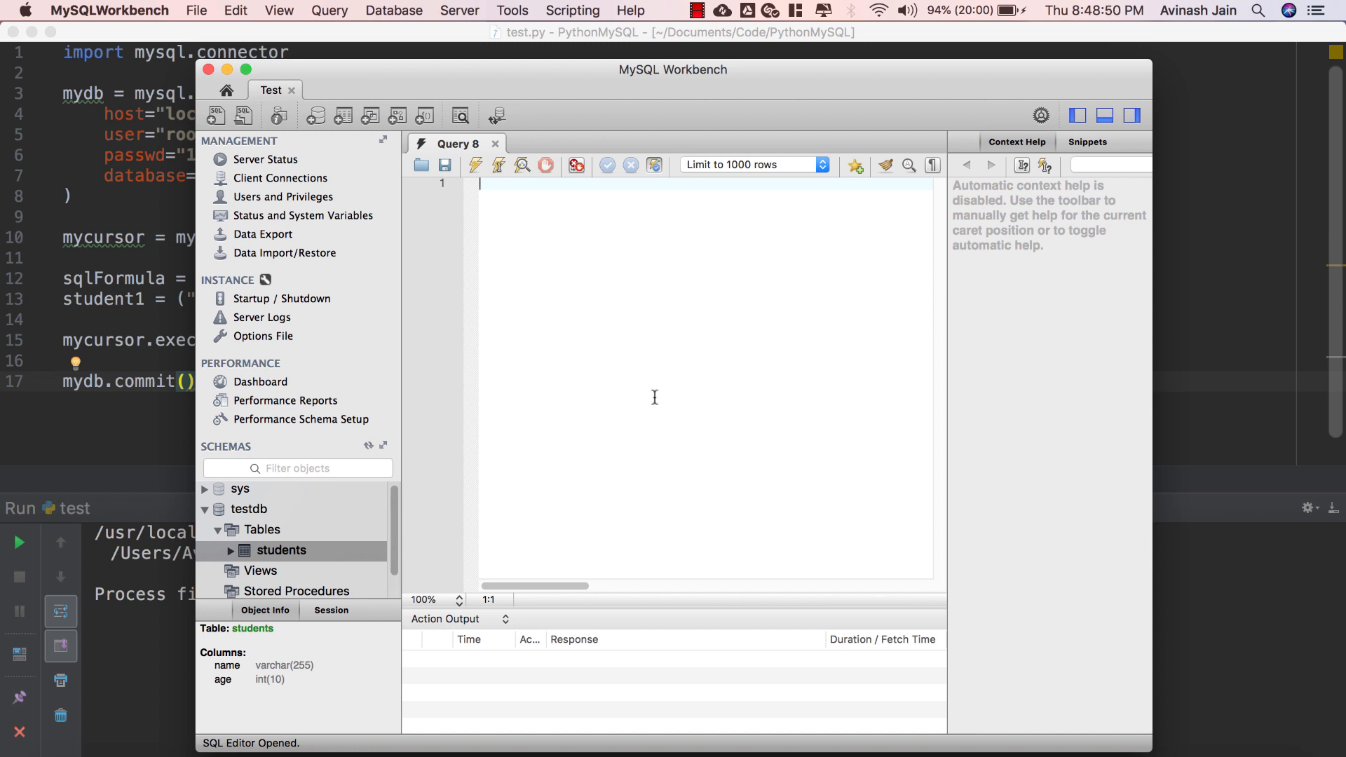
pyautogui.write('SELECT *')
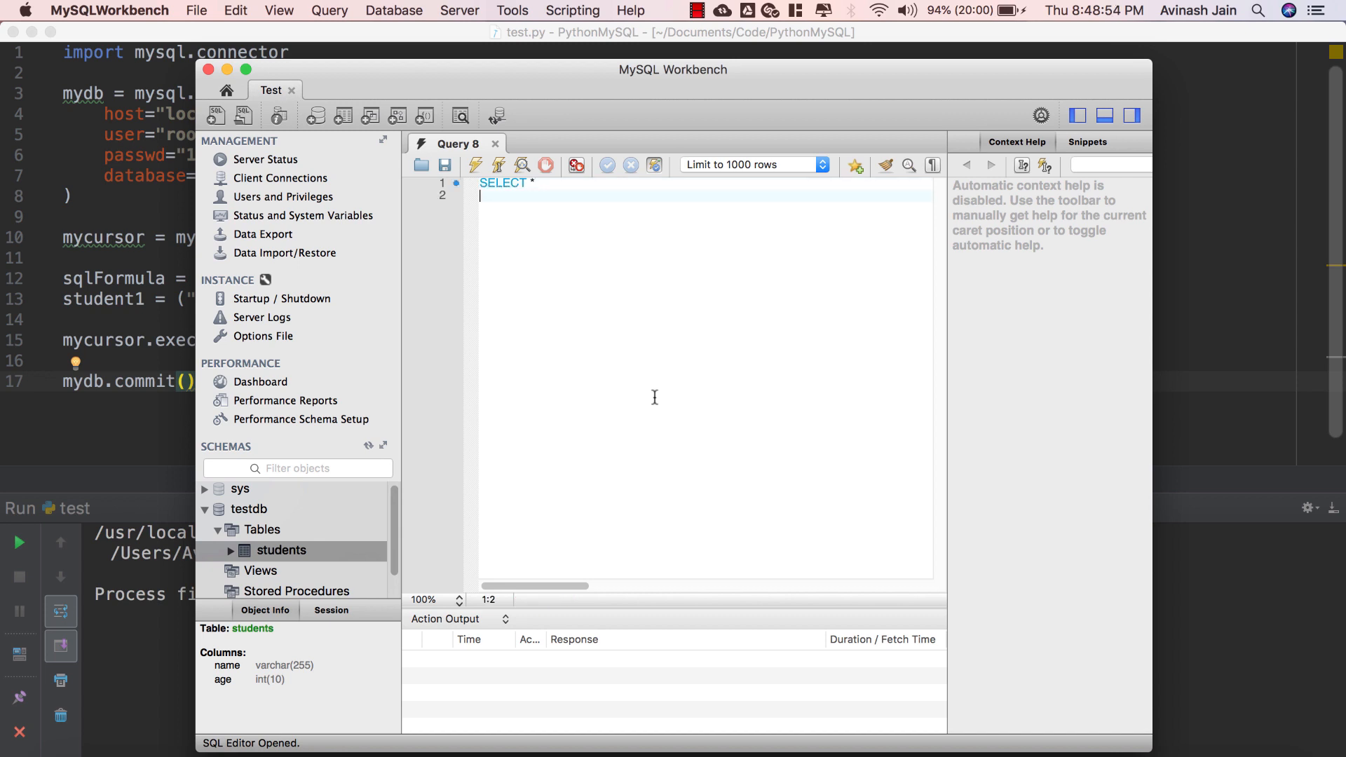
# Step: Run SELECT * FROM students, which fails with 'No database selected'
pyautogui.write('FROM stu')
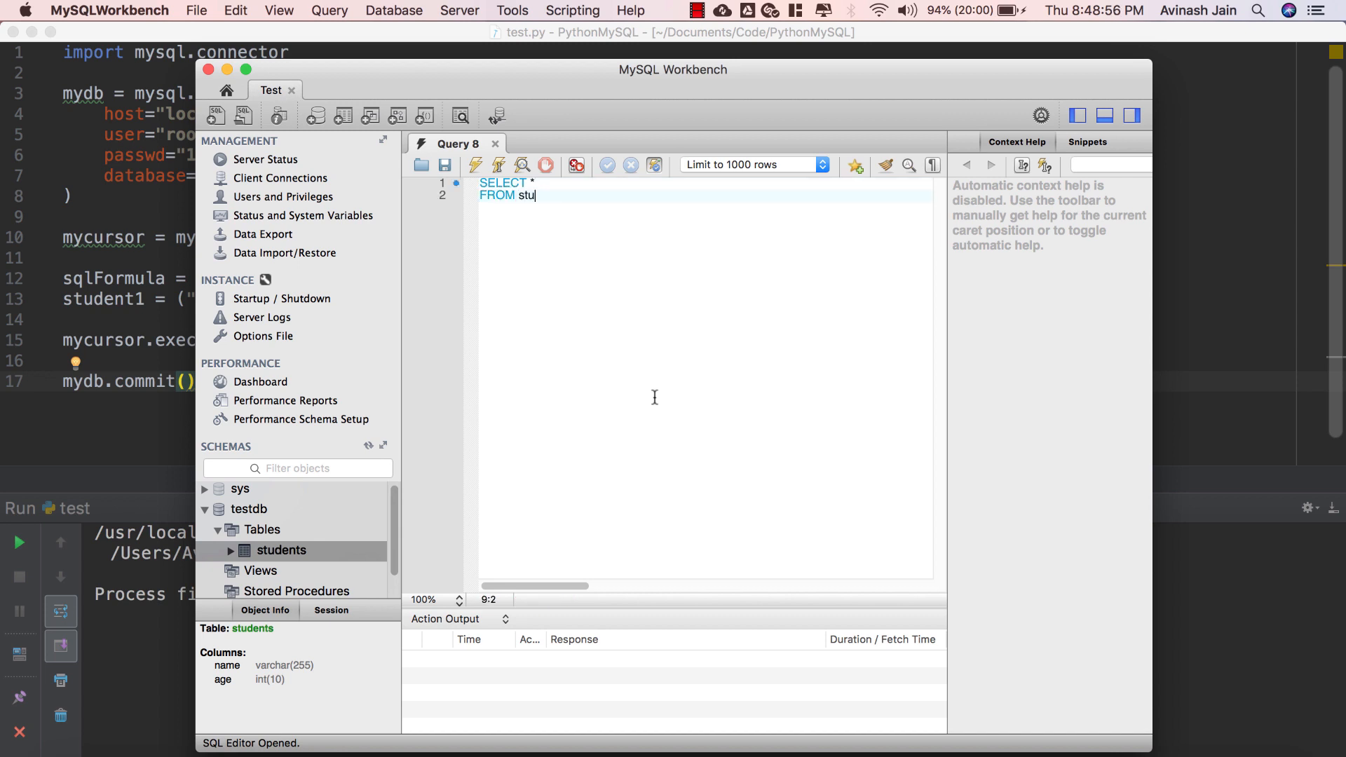
pyautogui.write('dents')
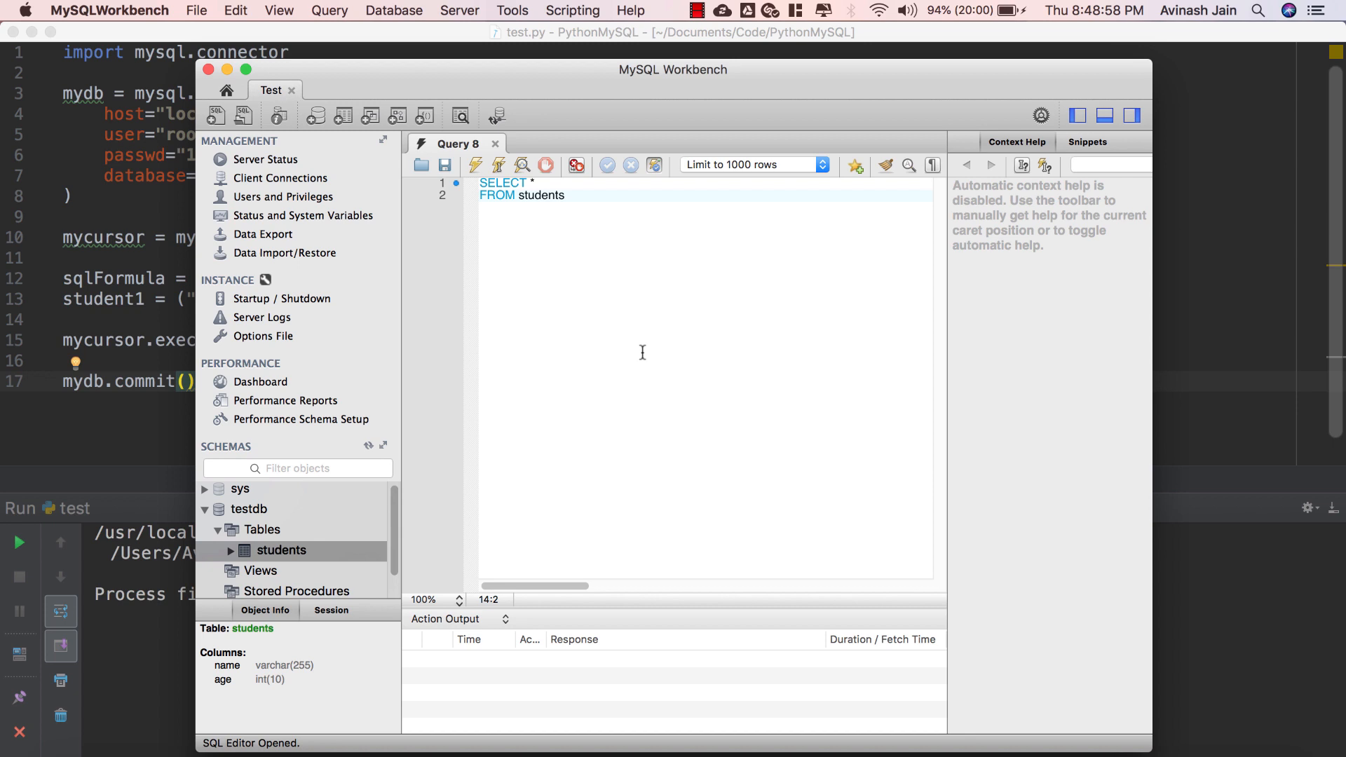
pyautogui.click(445, 164)
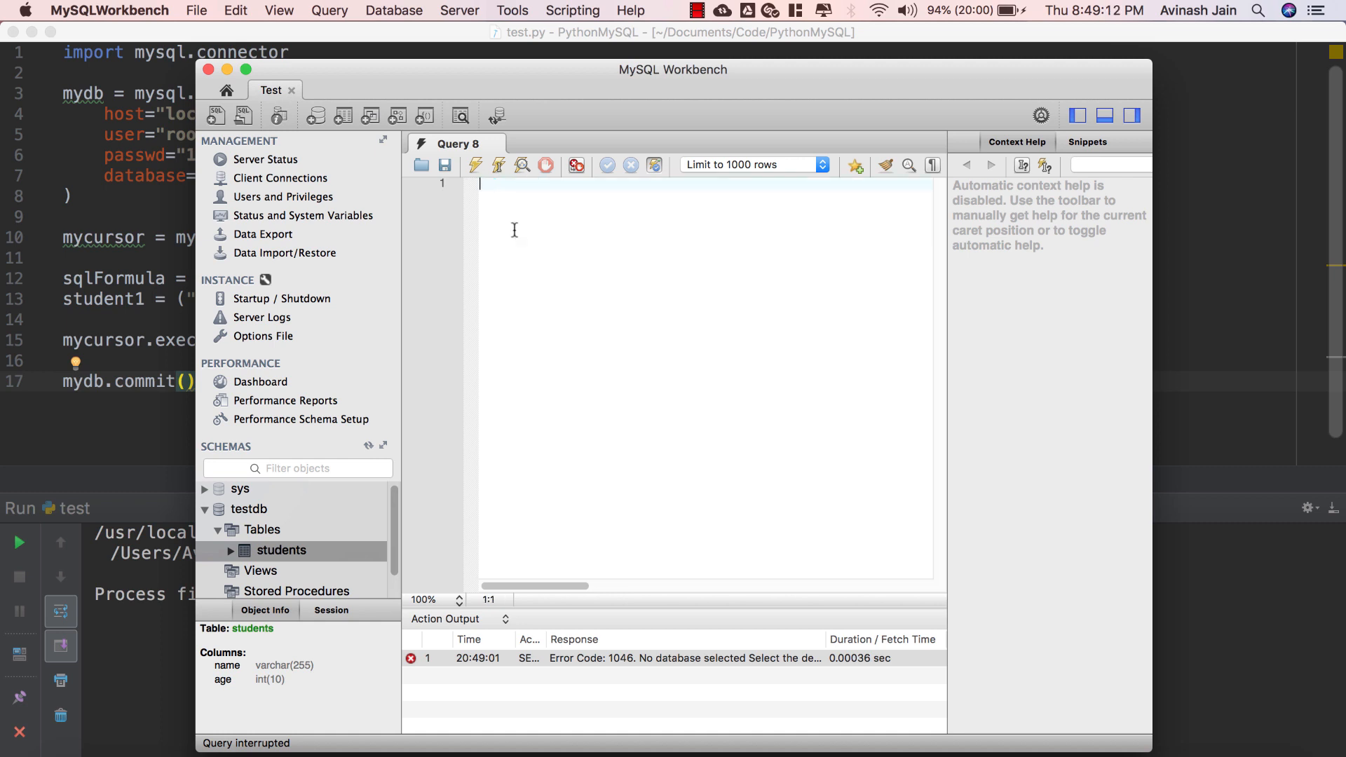
# Step: Run USE testdb, then rerun SELECT * FROM students to get one row
pyautogui.write('USE')
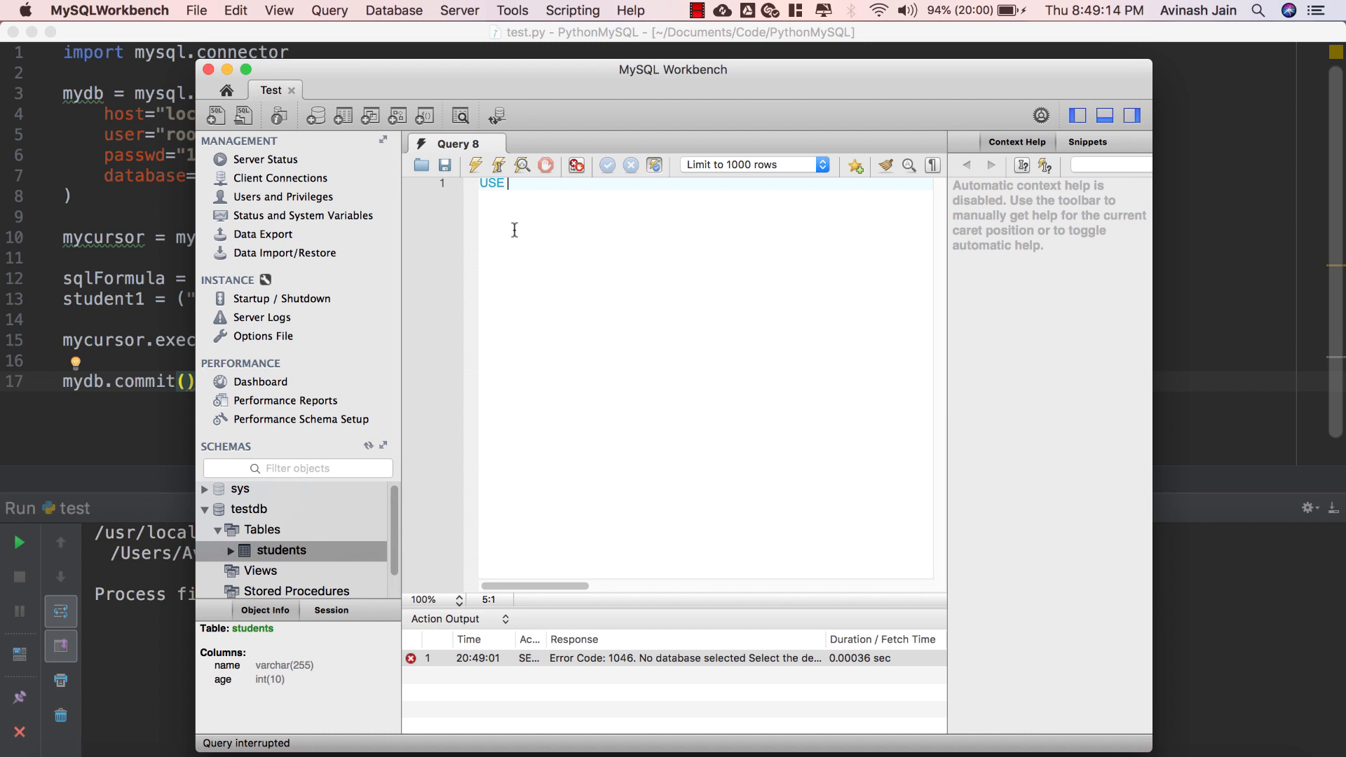
pyautogui.write('testdb')
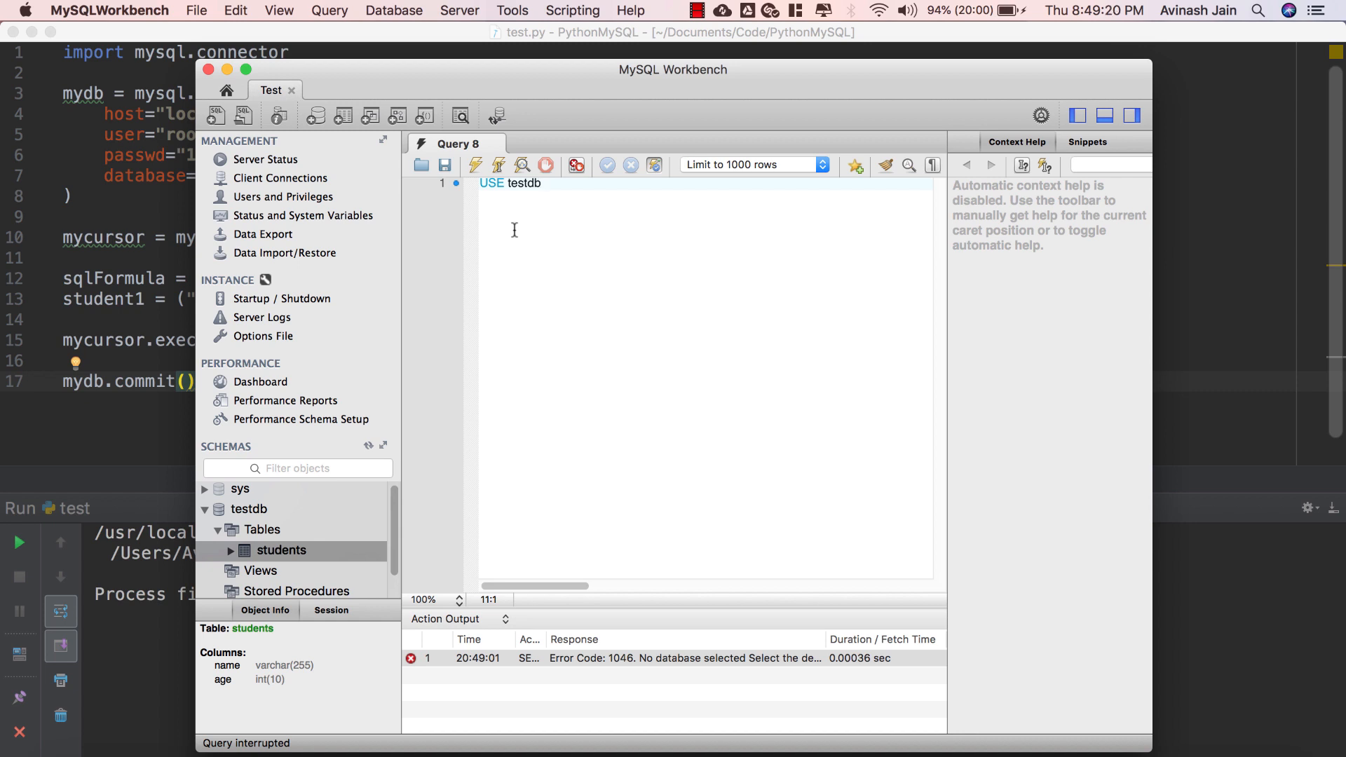
pyautogui.moveTo(496, 165)
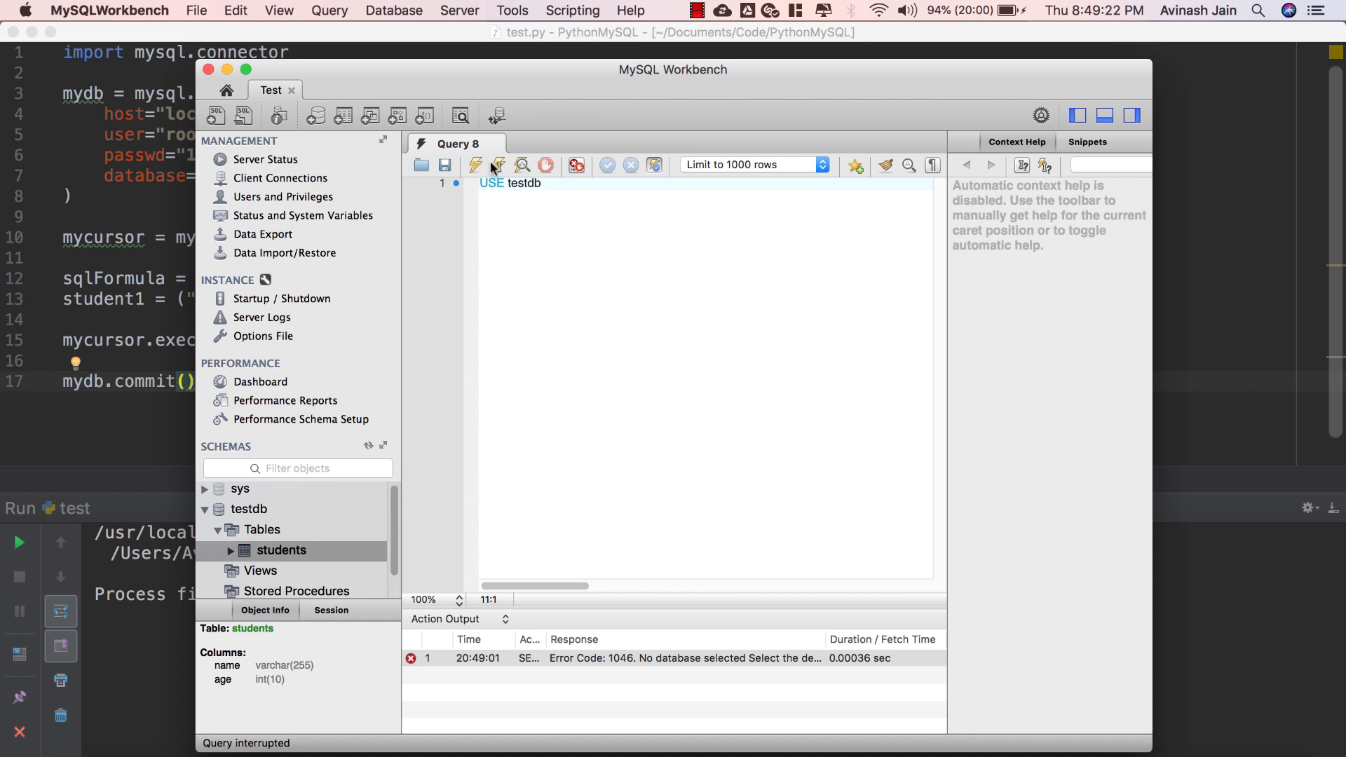
pyautogui.click(474, 165)
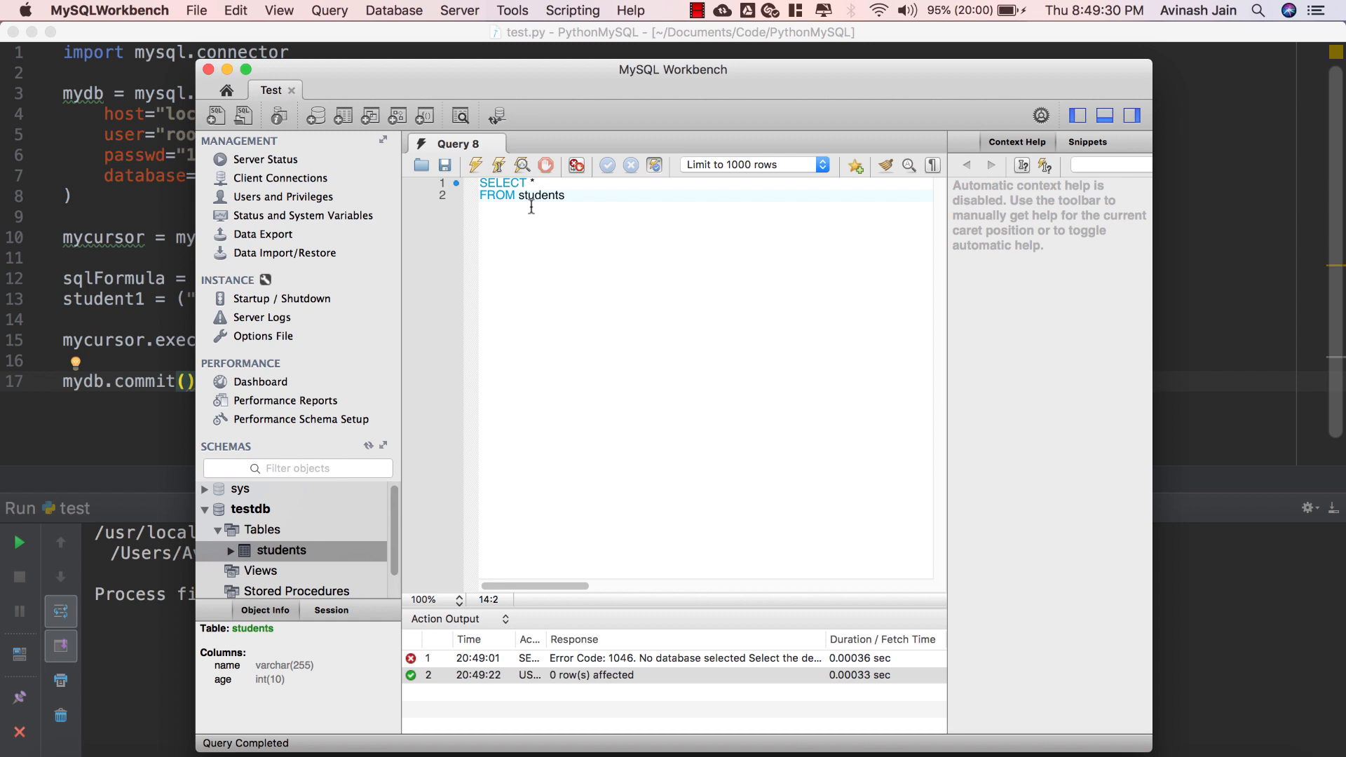
pyautogui.click(473, 165)
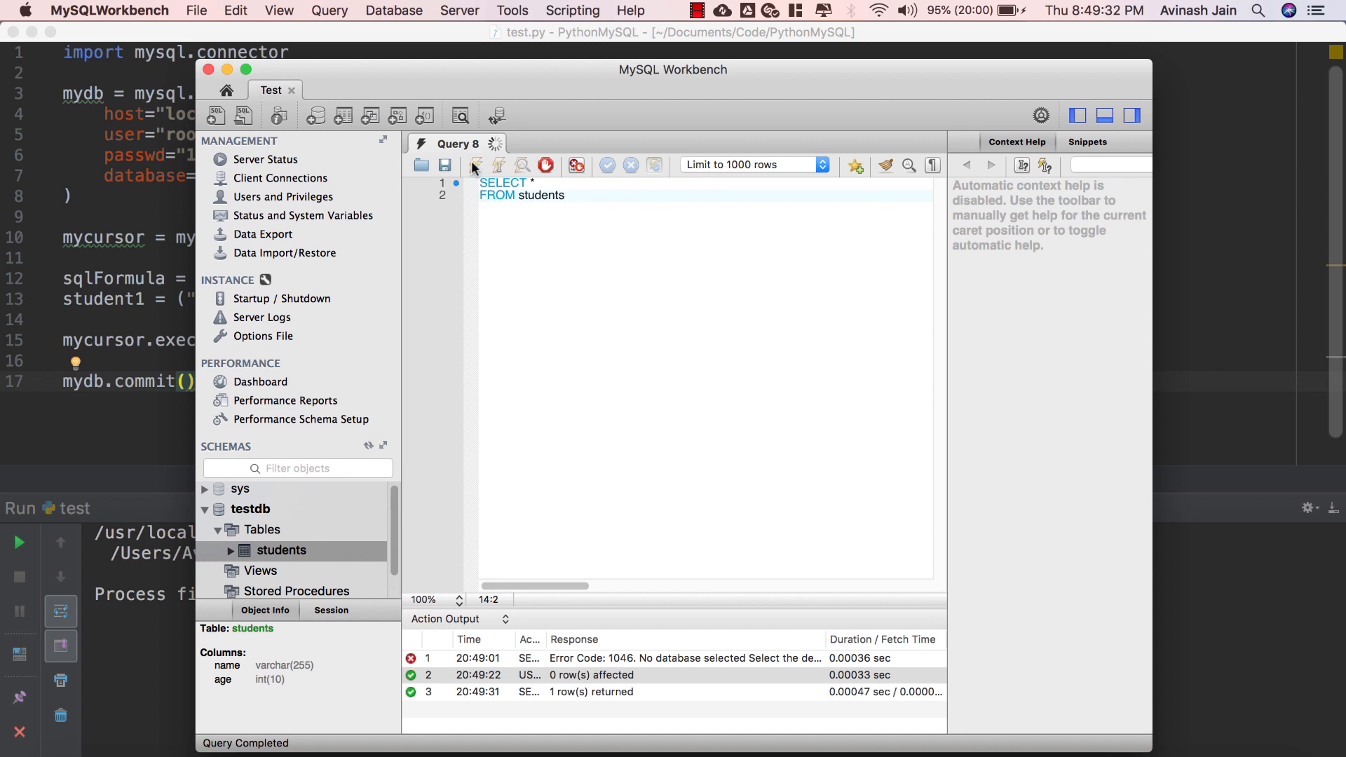
pyautogui.click(474, 164)
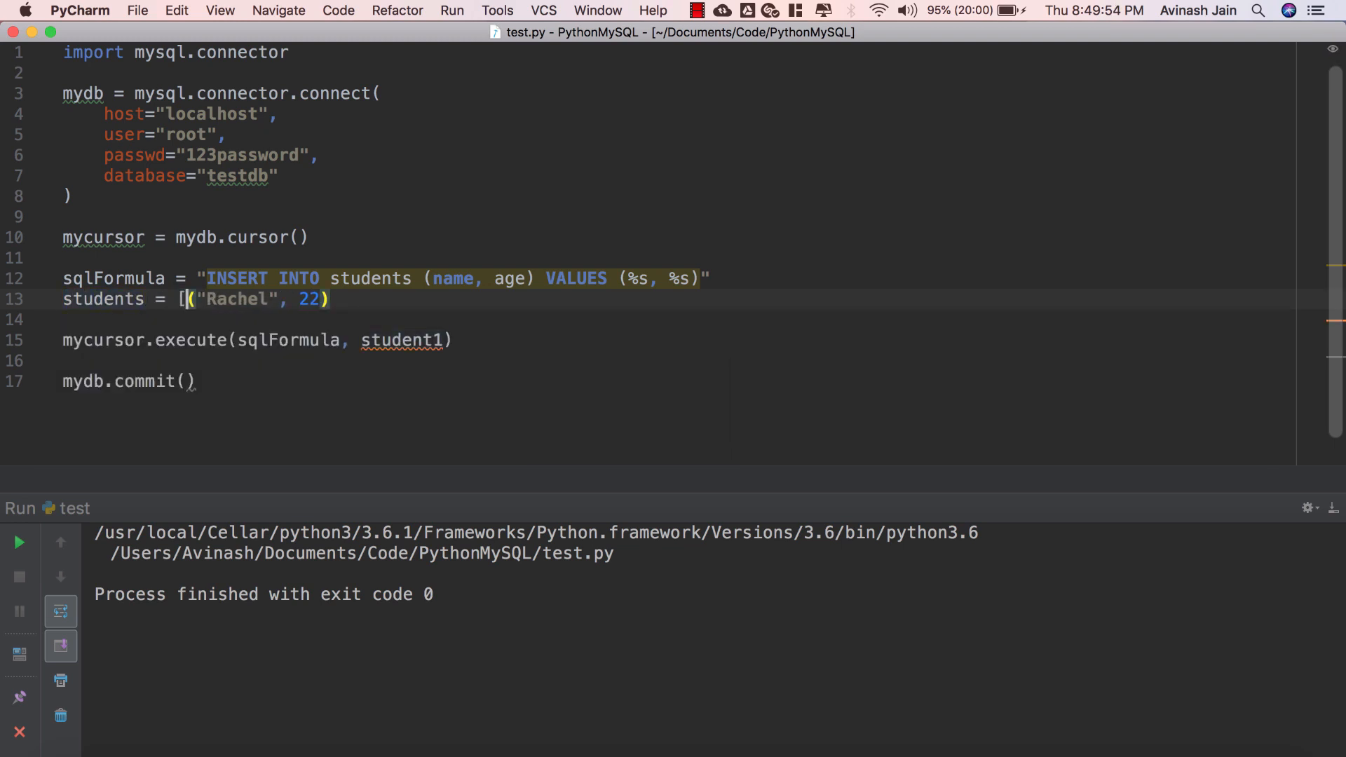
# Step: Make a students list: Bob 12, Amanda 32, Jacob 21, Avi 28, Michelle 17
pyautogui.write(']')
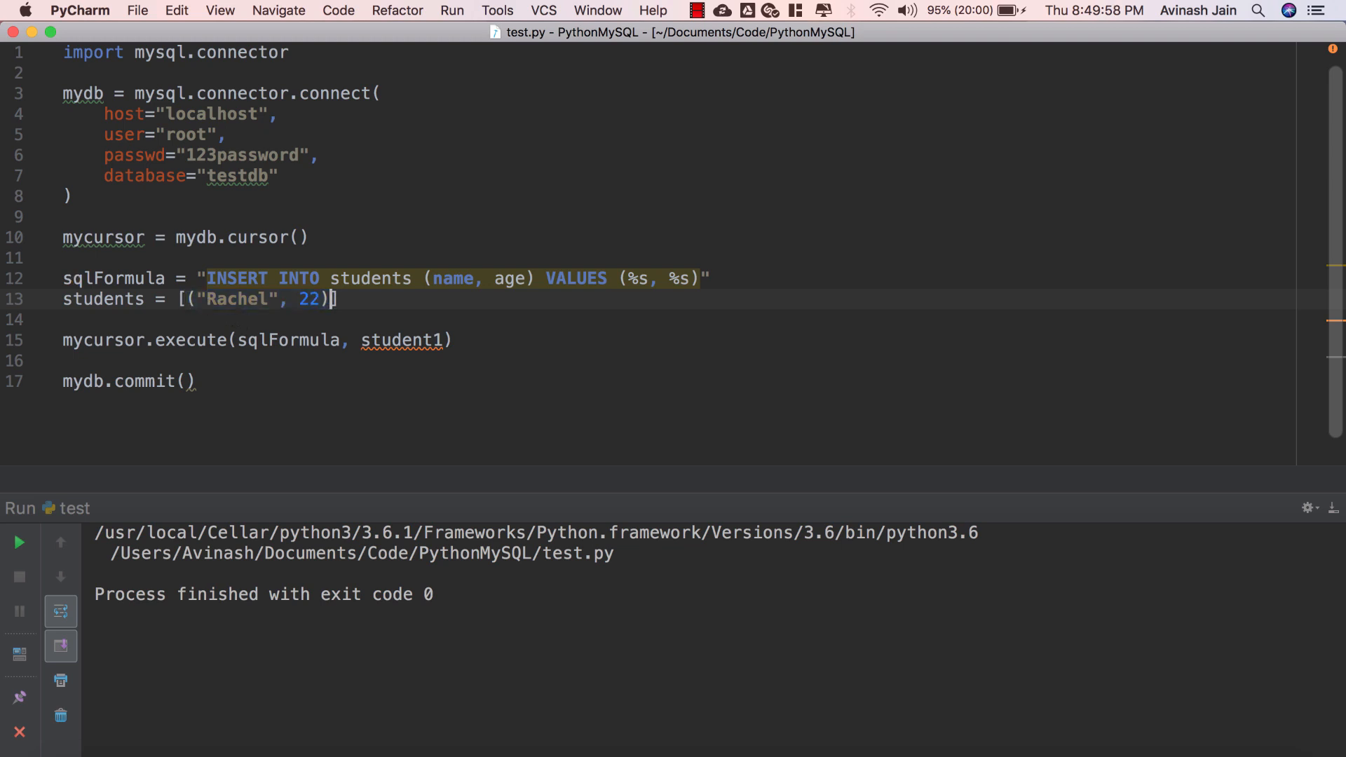
pyautogui.write(',')
pyautogui.press('enter')
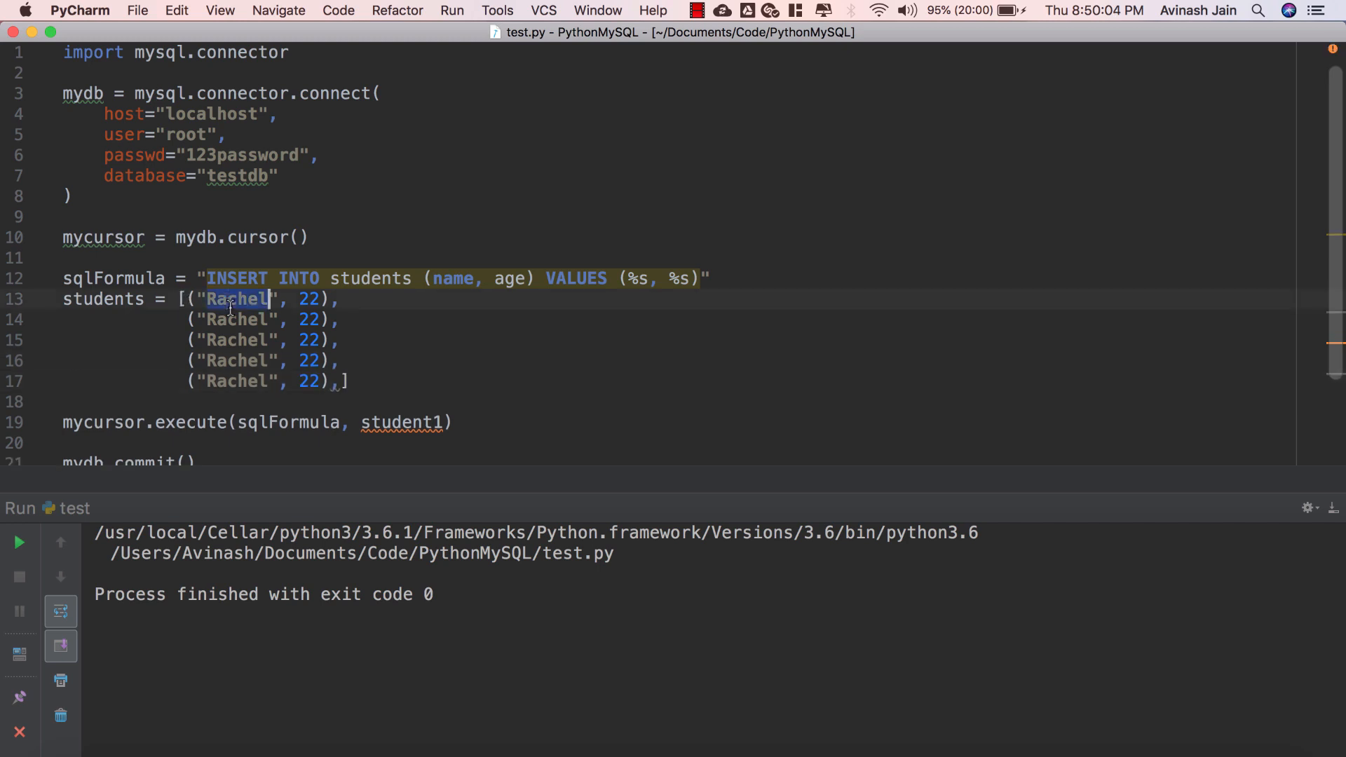
pyautogui.write('Bob')
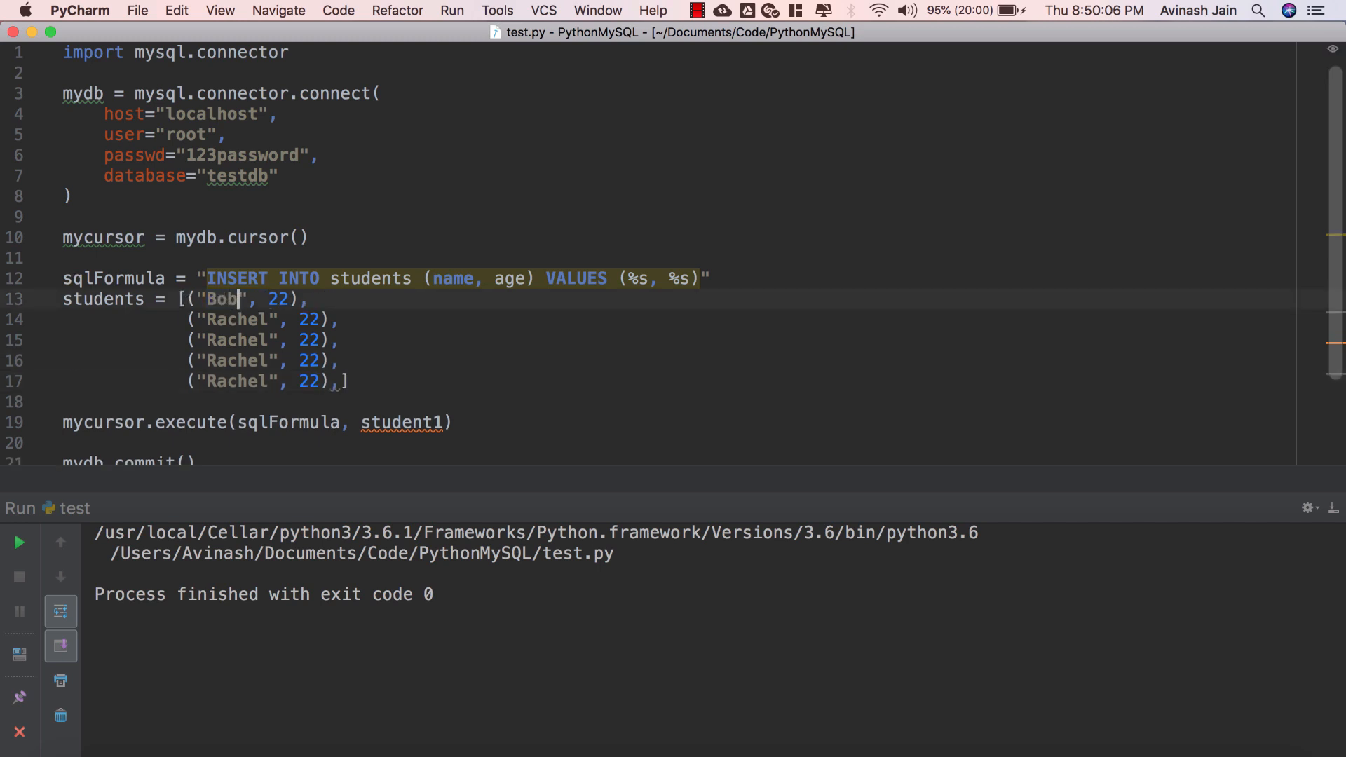
pyautogui.write('Amanda')
pyautogui.click(263, 360)
pyautogui.write('Avi')
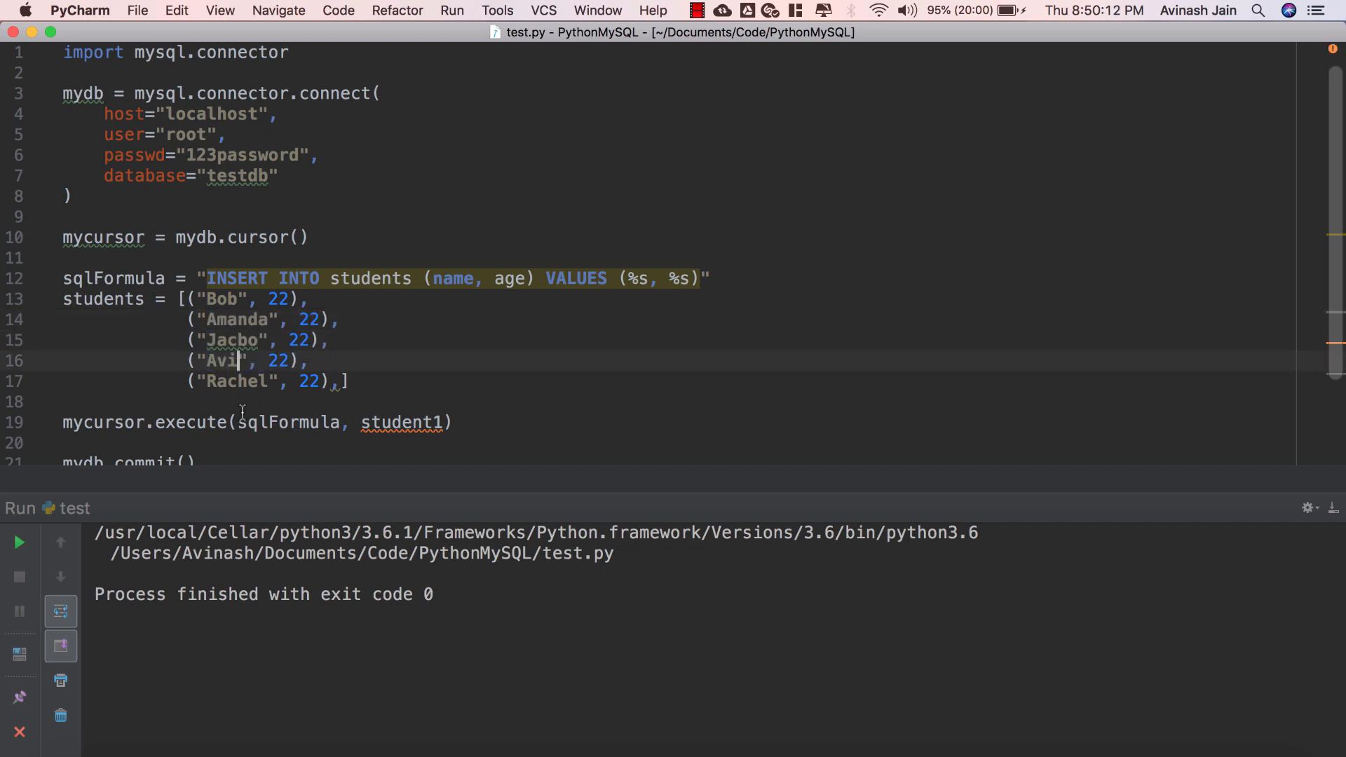
pyautogui.write('Michelle')
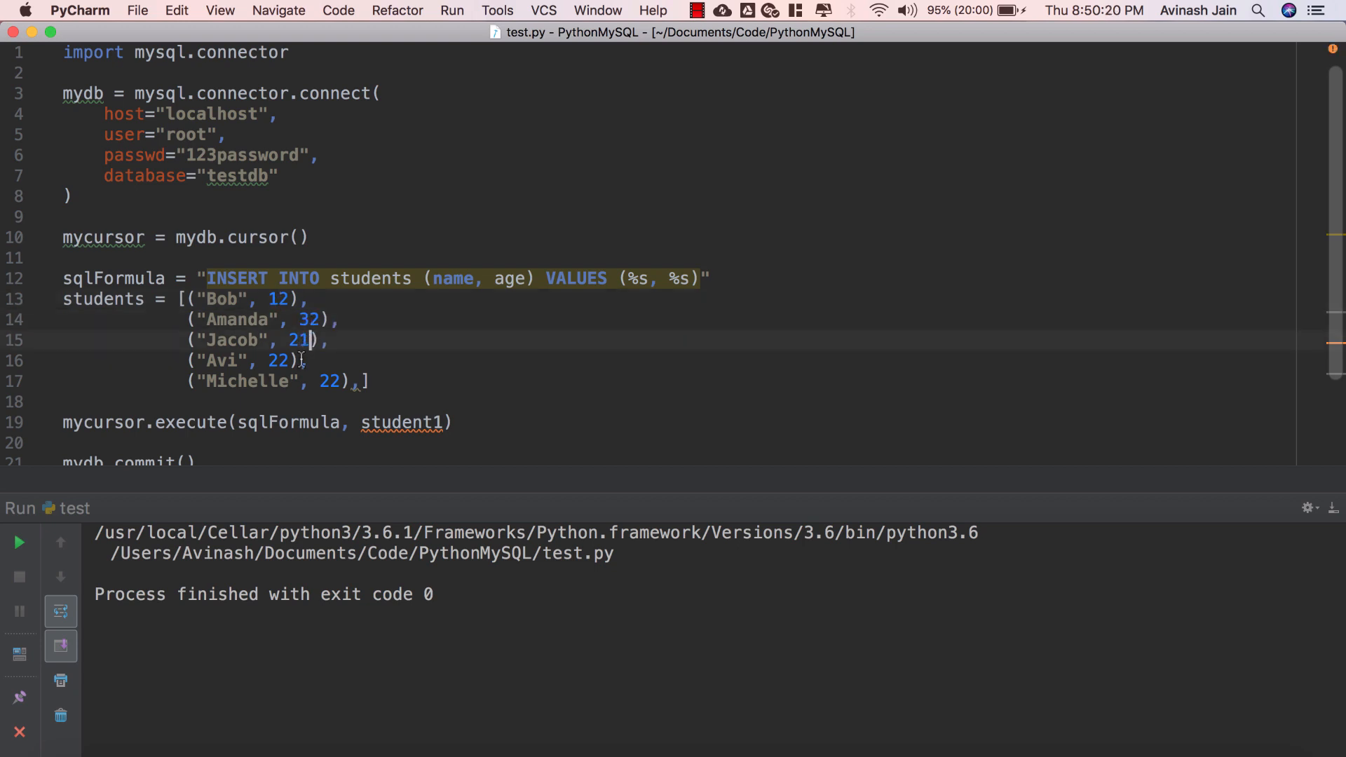
pyautogui.write('28')
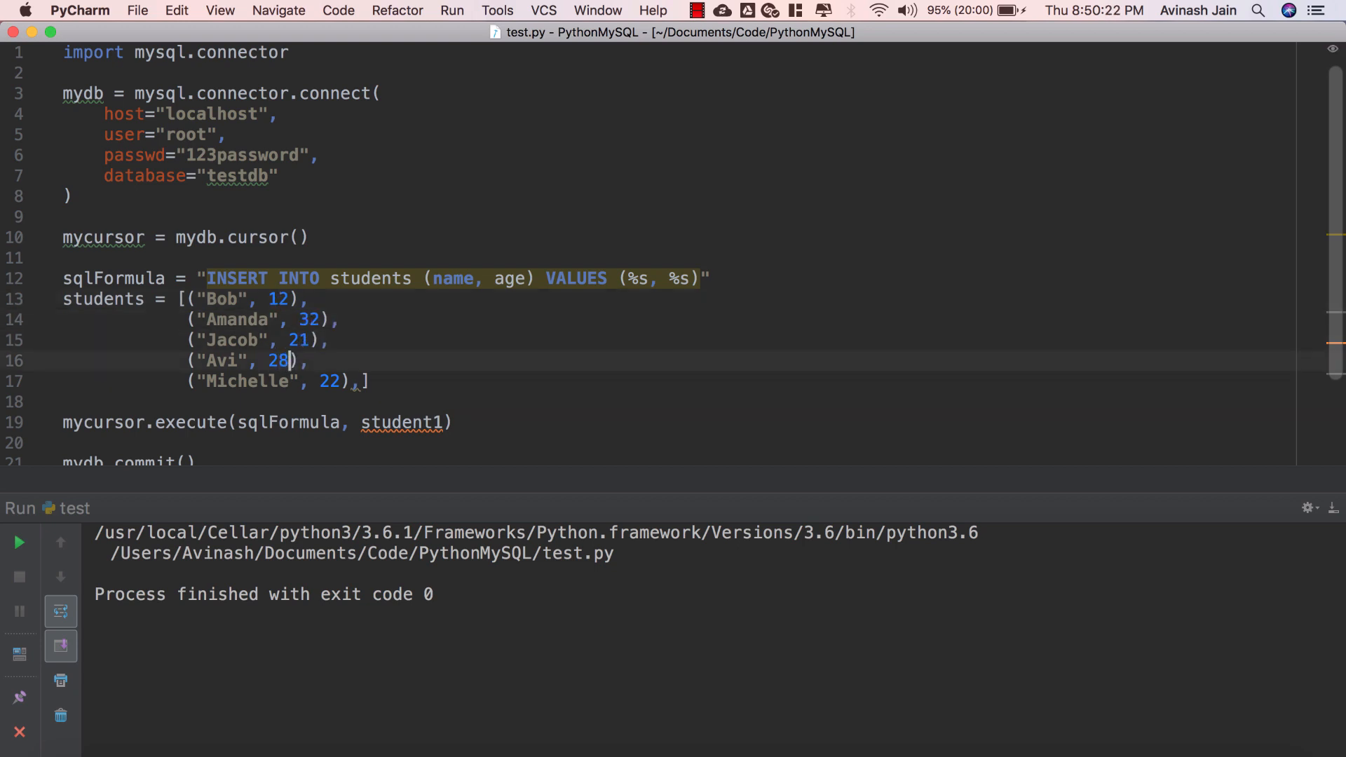
pyautogui.write('17')
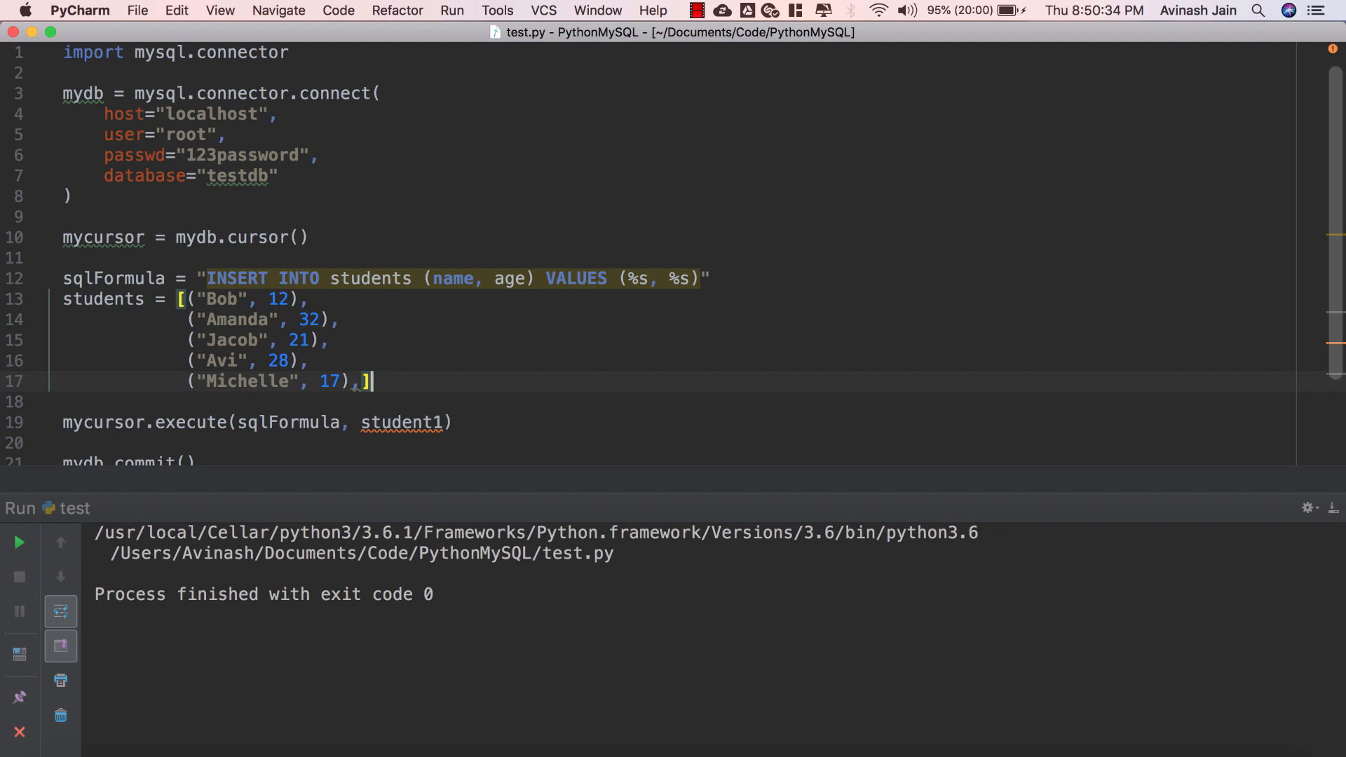
# Step: Change execute to executemany with the students list and run the script
pyautogui.doubleClick(190, 421)
pyautogui.write('many')
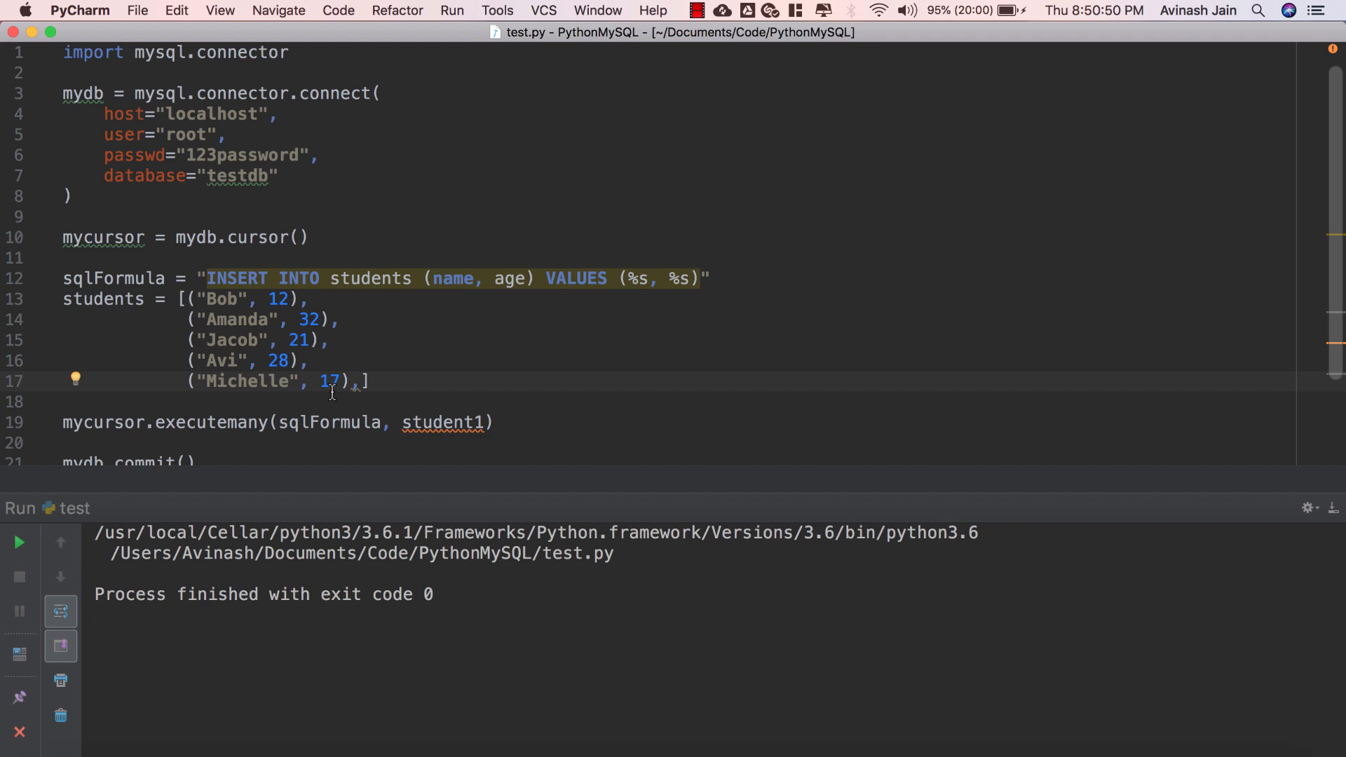
pyautogui.write('students')
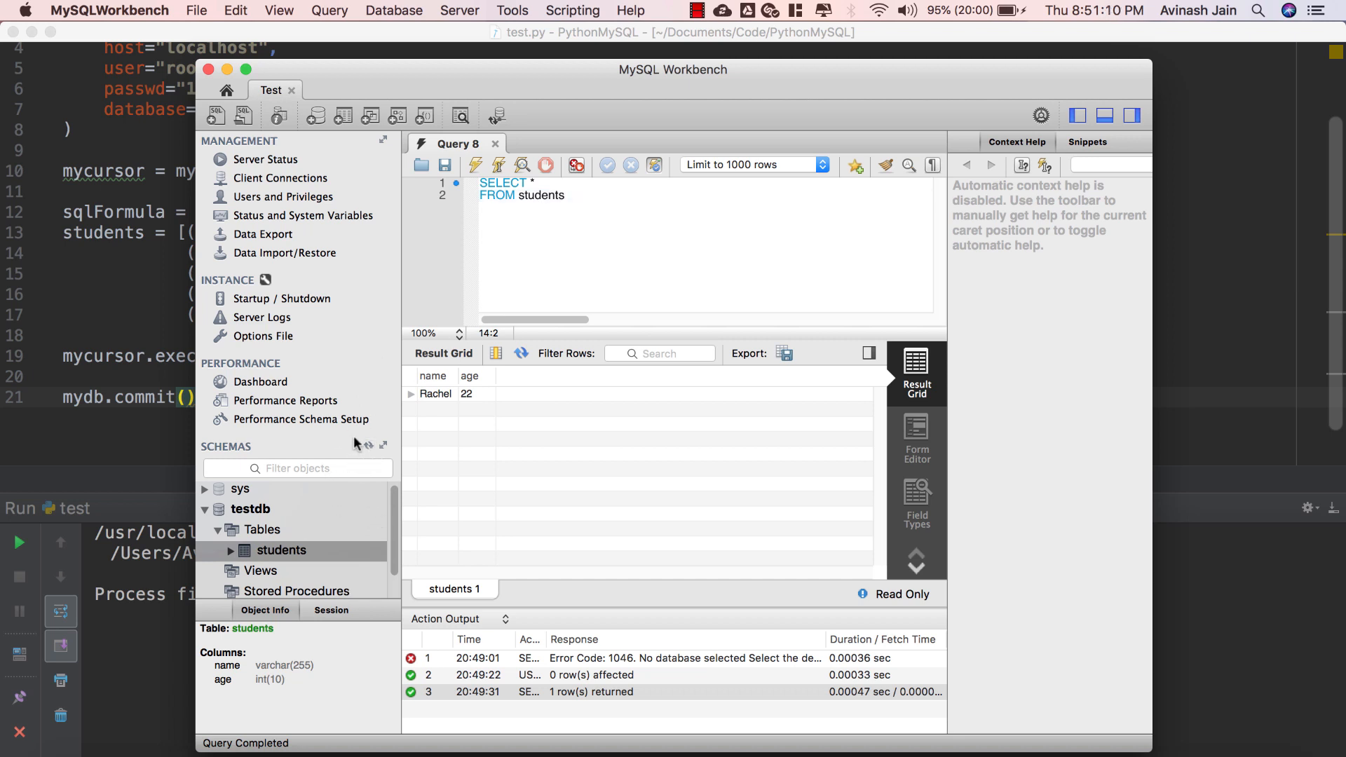
# Step: Rerun SELECT * FROM students in Workbench, now showing six rows
pyautogui.click(565, 195)
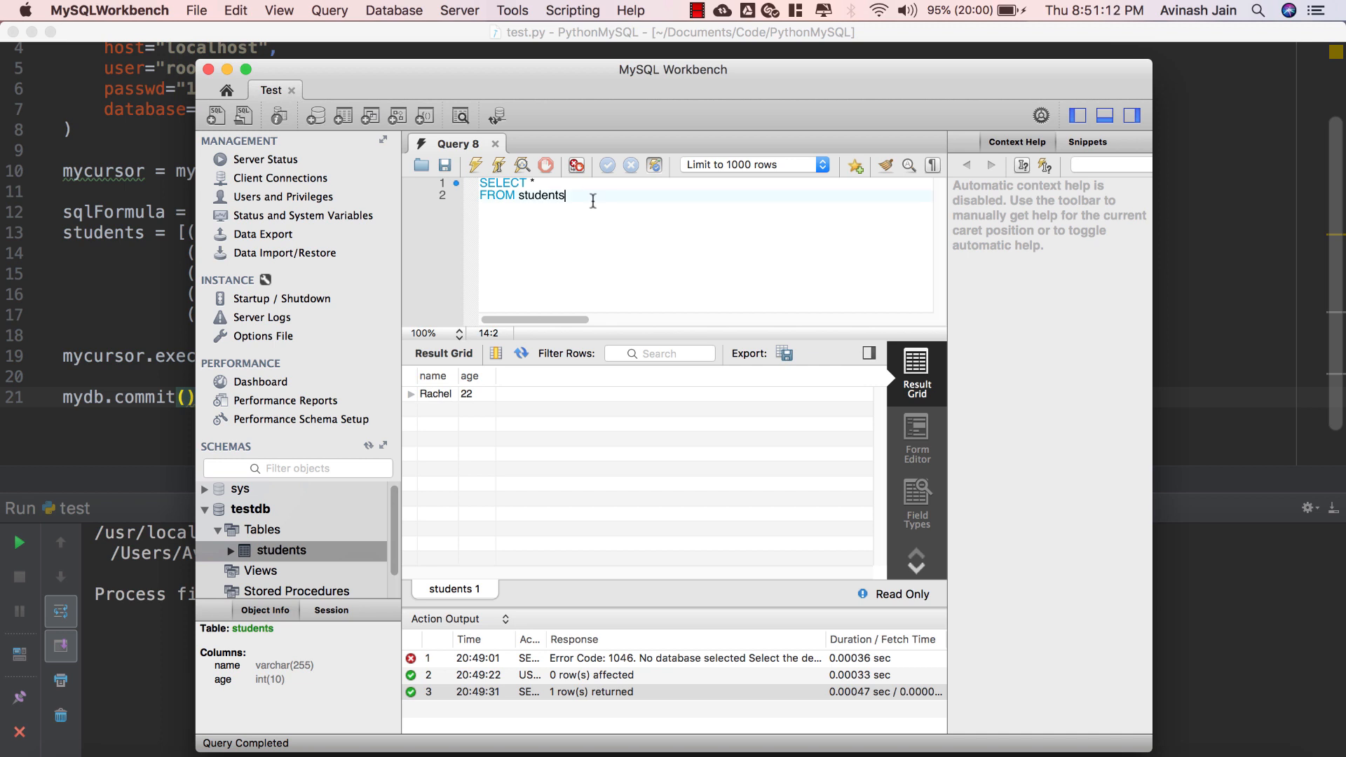
pyautogui.click(475, 165)
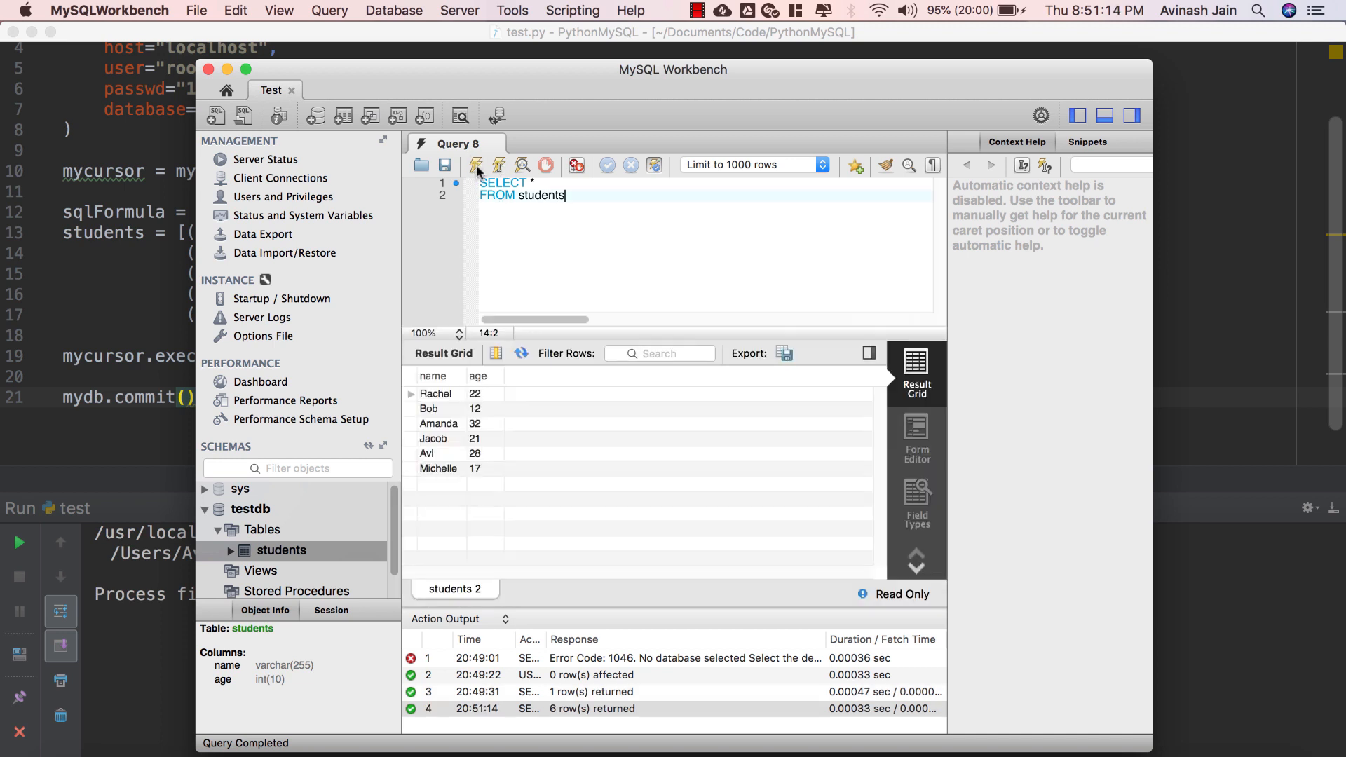
pyautogui.moveTo(436, 443)
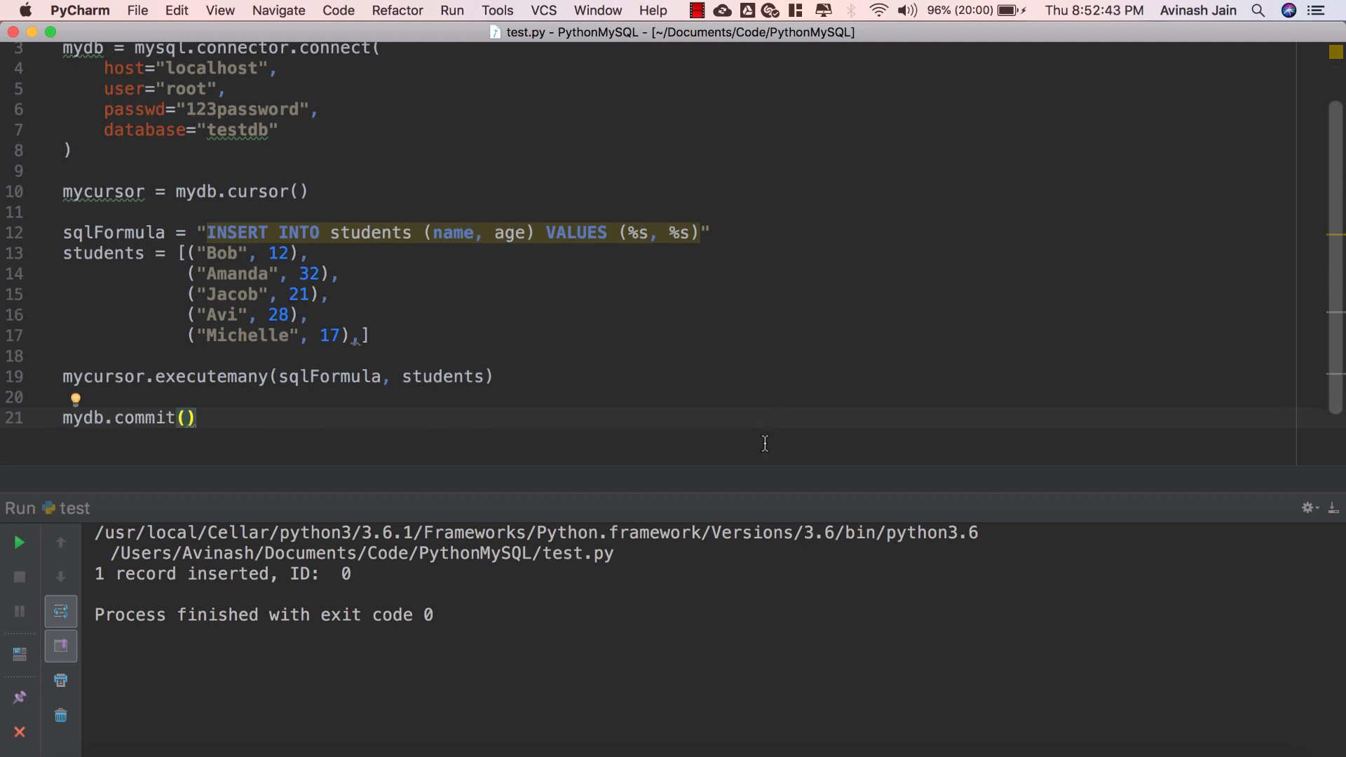
pyautogui.doubleClick(211, 376)
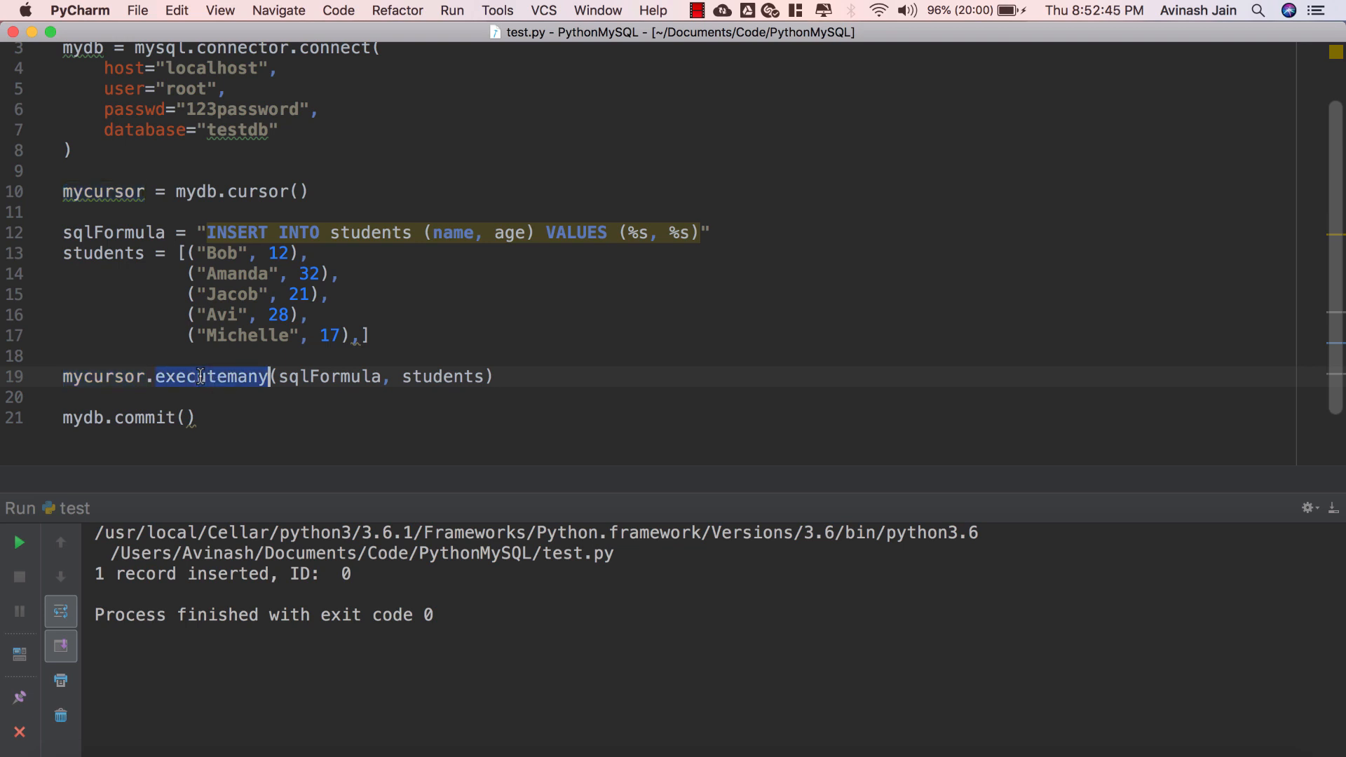
pyautogui.doubleClick(329, 376)
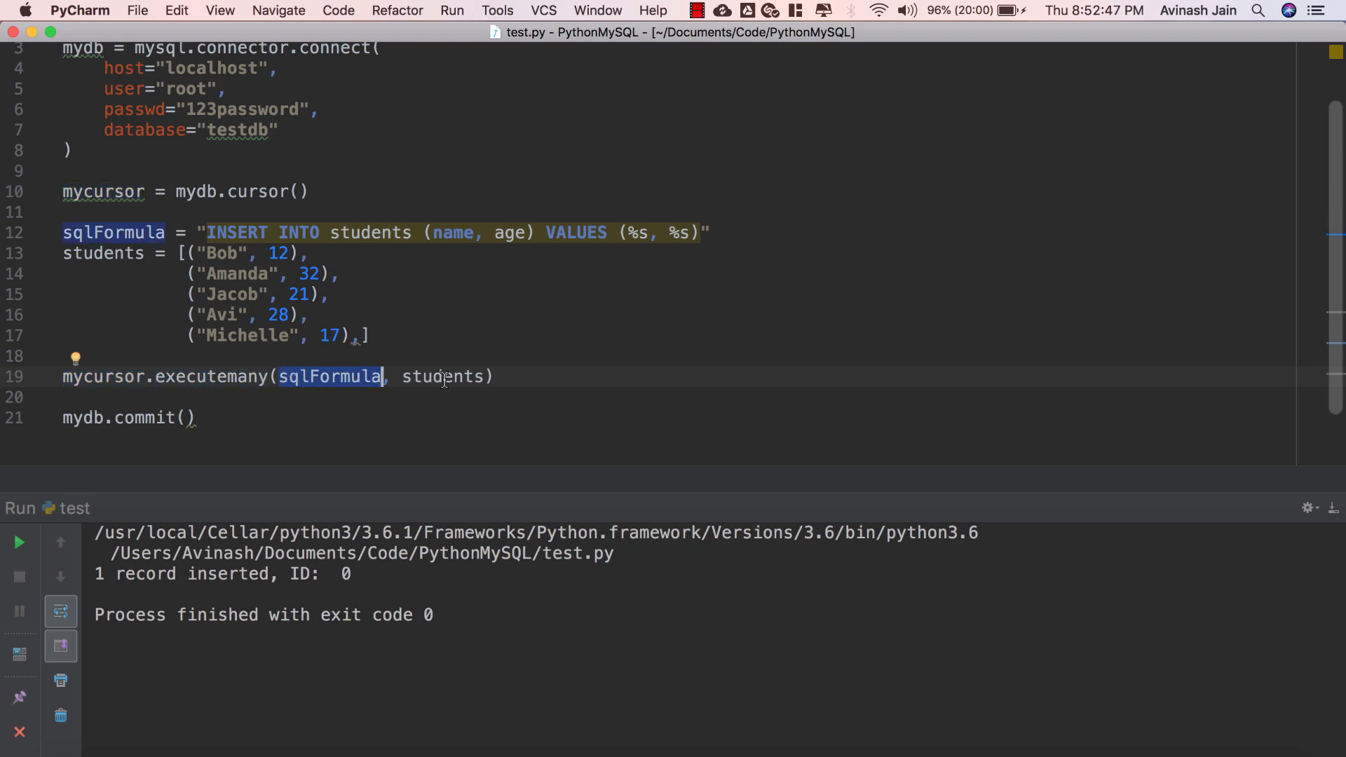
pyautogui.doubleClick(444, 376)
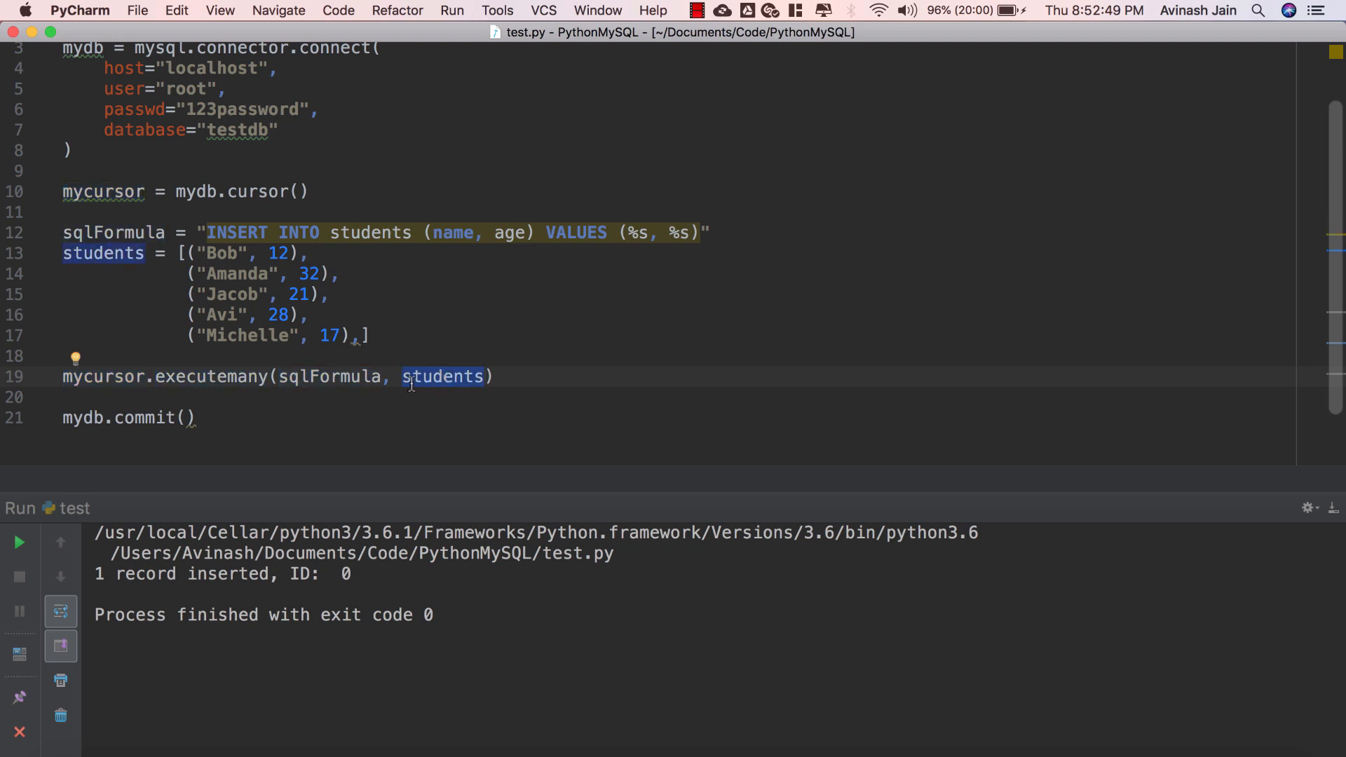